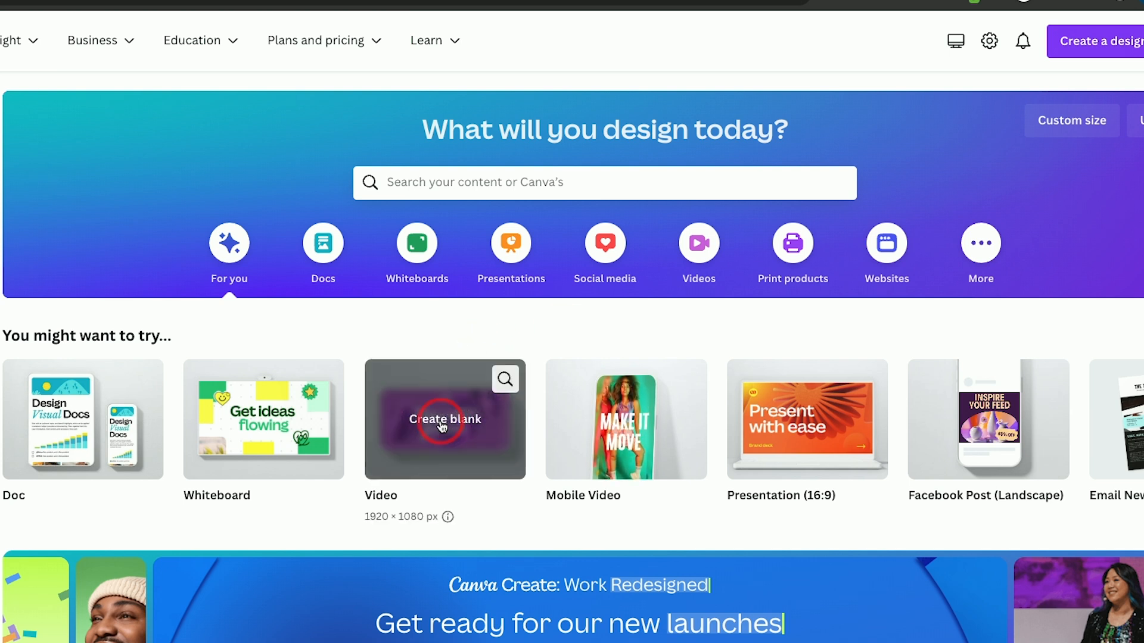
# Step: Start a blank 1920×1080 video design from the Canva home page
pyautogui.click(444, 418)
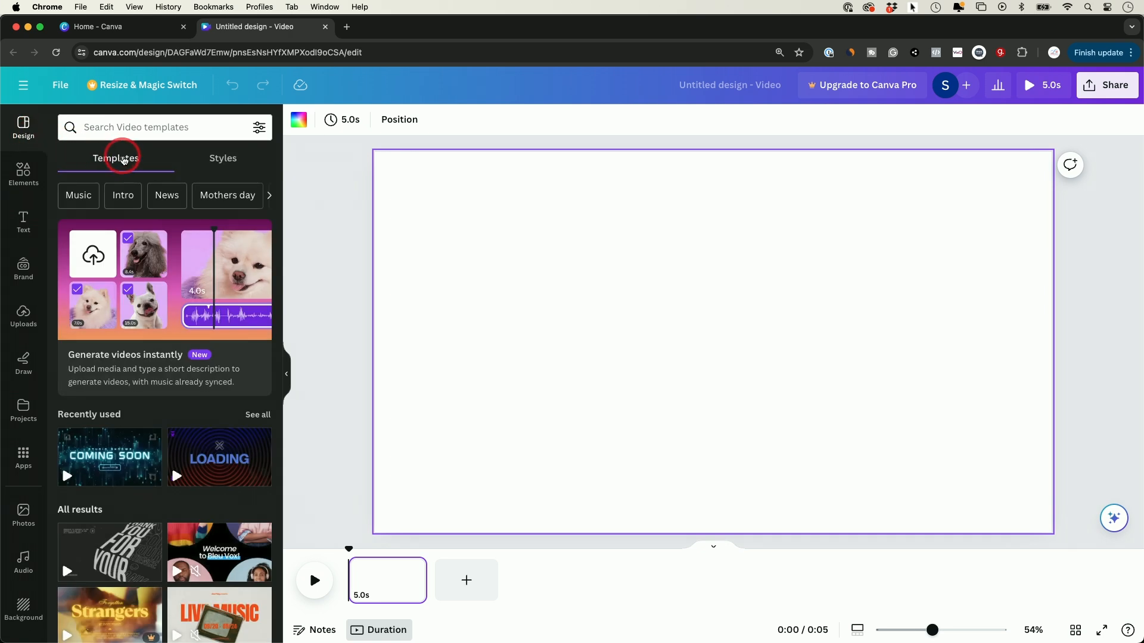
# Step: Search the video templates for 'youtube intro' and browse the results
pyautogui.click(146, 127)
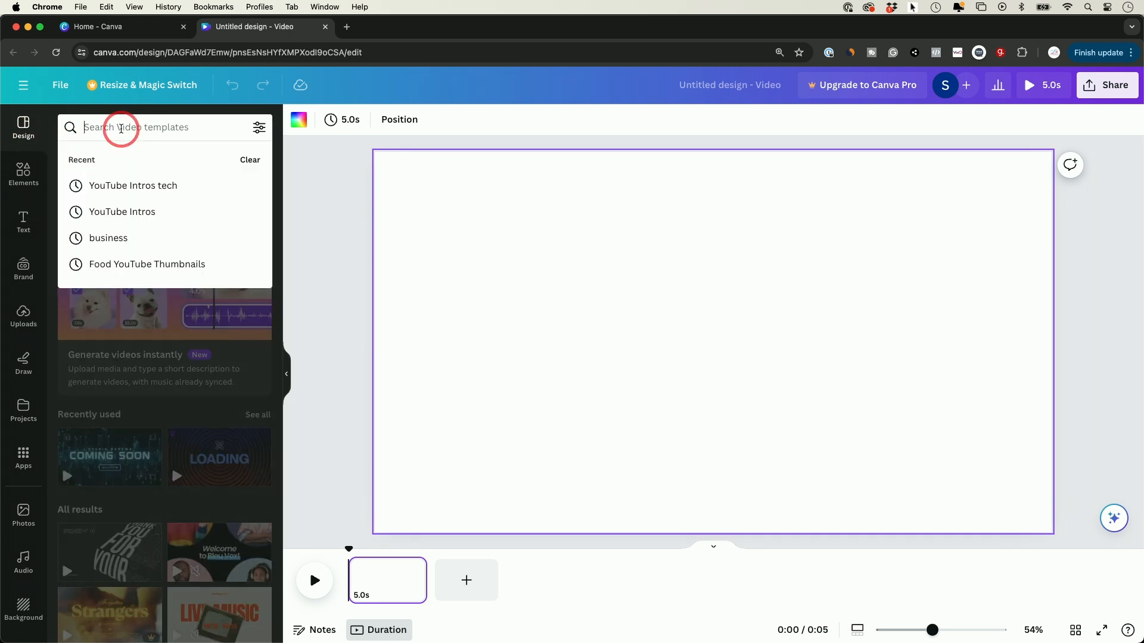
pyautogui.write('youtube intro')
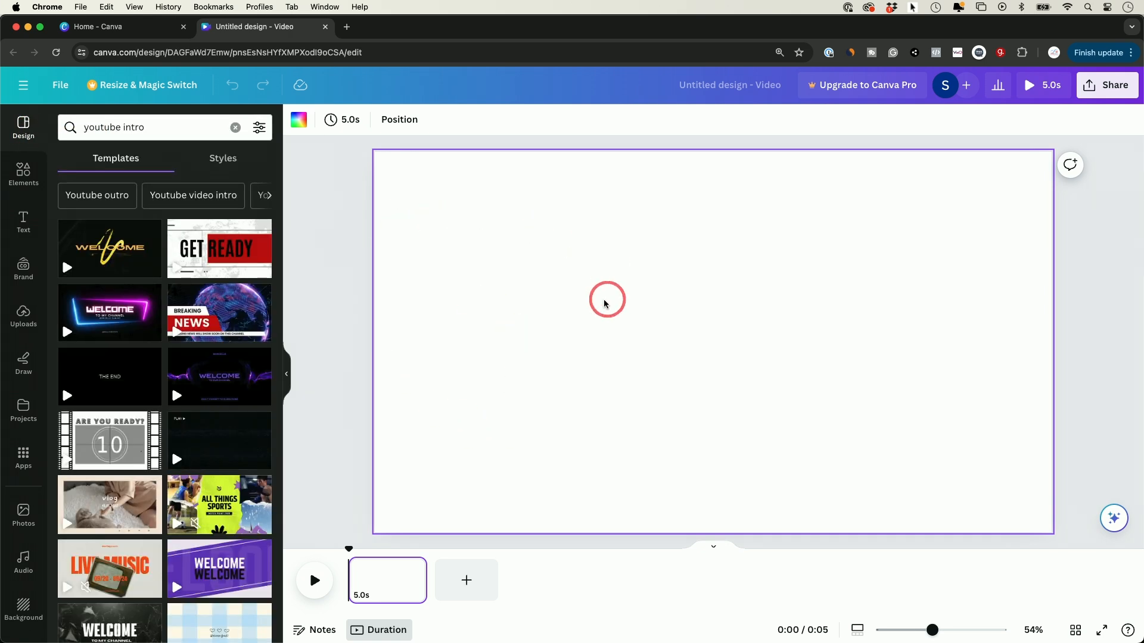
pyautogui.moveTo(189, 253)
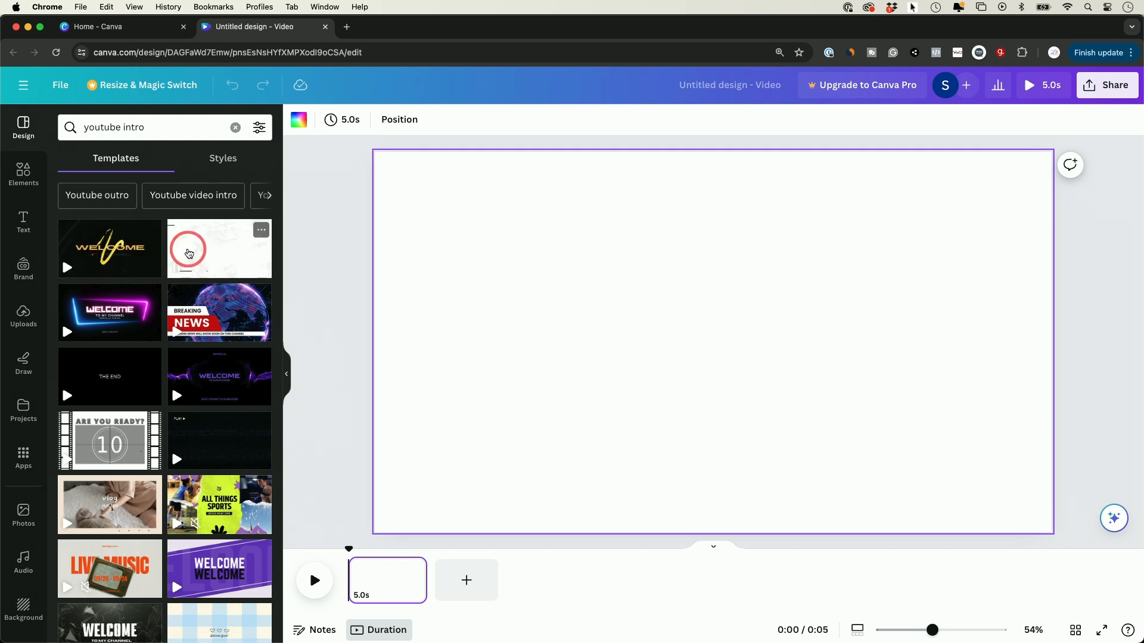
pyautogui.moveTo(214, 252)
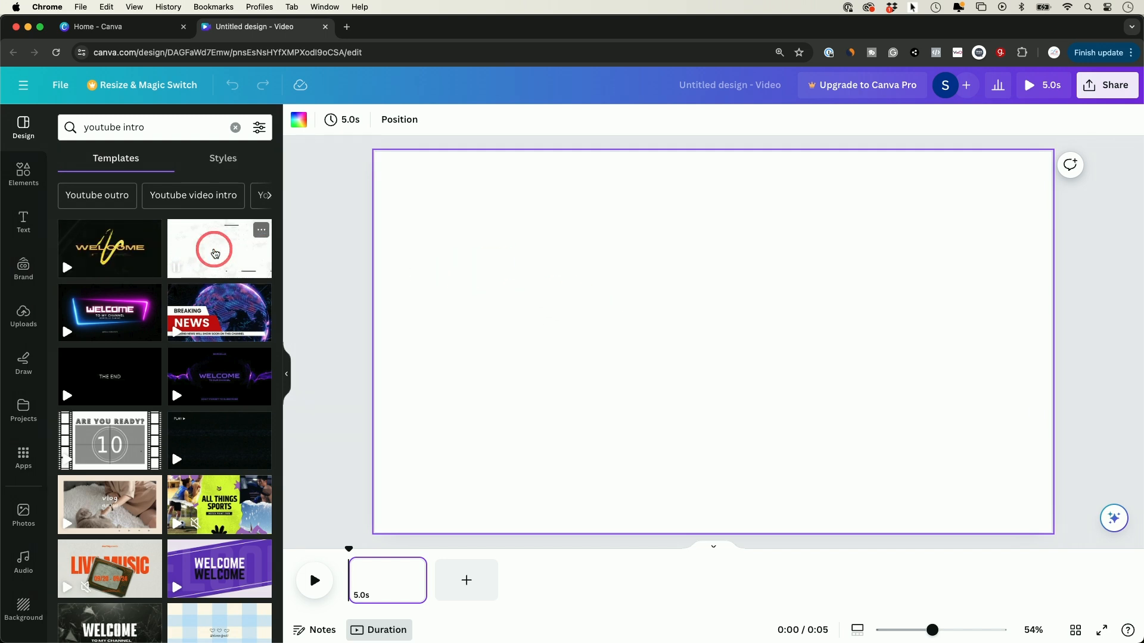
pyautogui.scroll(-3)
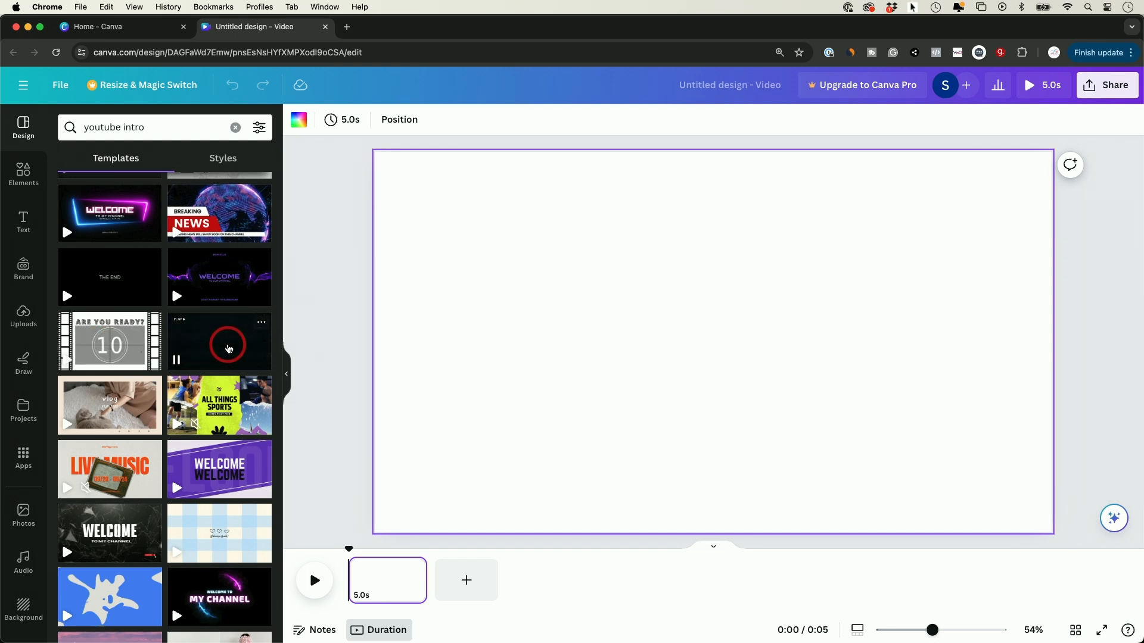
pyautogui.scroll(-3)
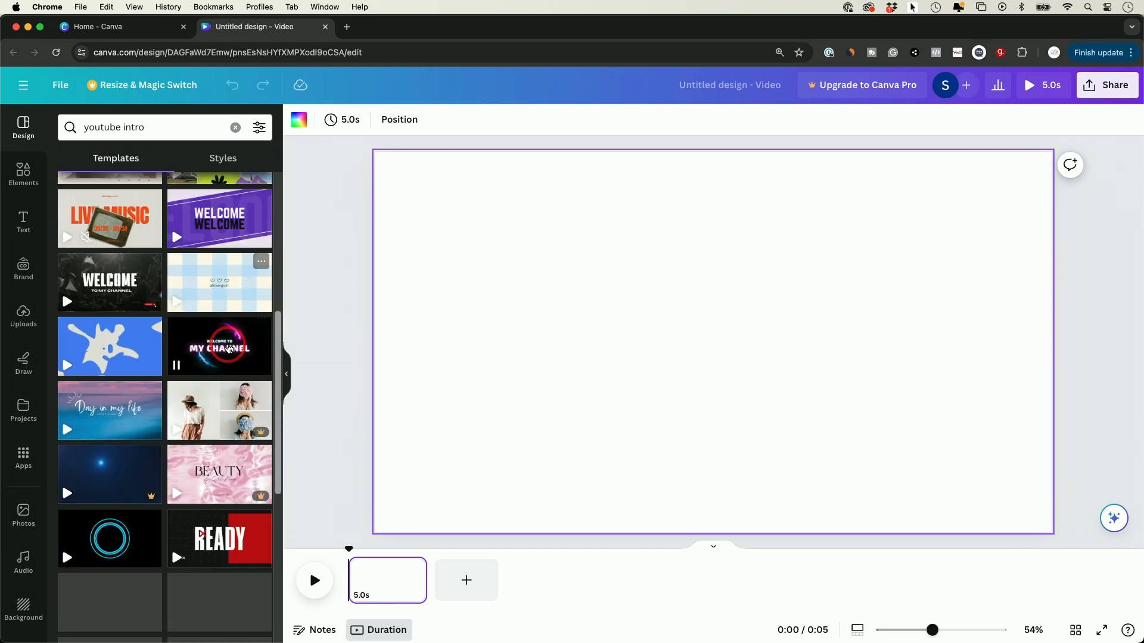
pyautogui.scroll(-3)
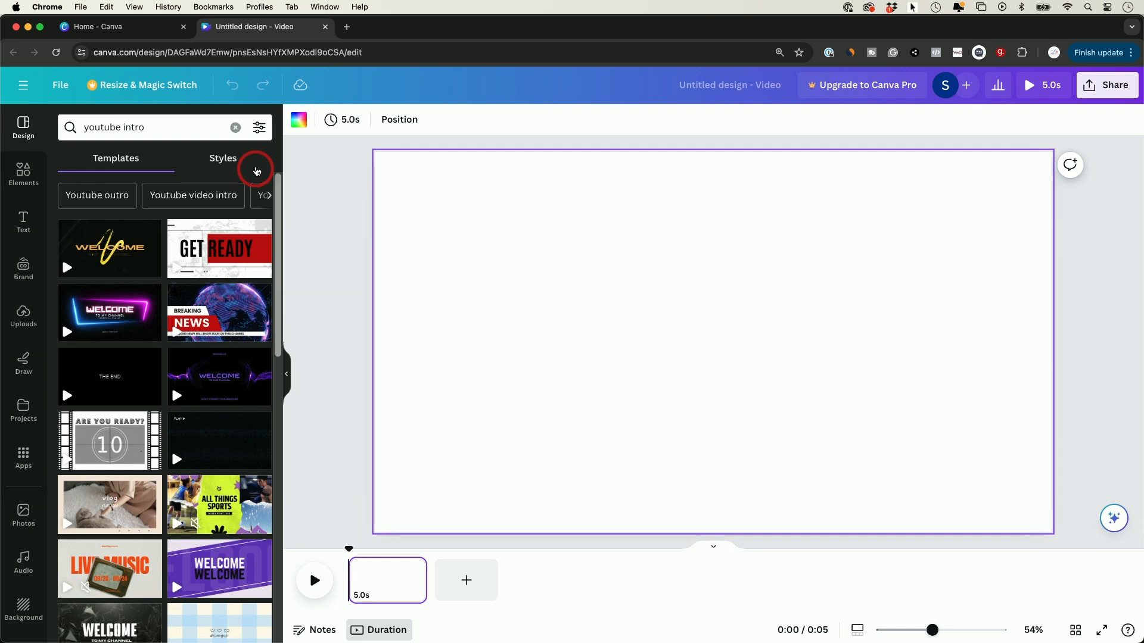
# Step: Try a Royal blue colour filter on the templates, then clear all filters
pyautogui.click(259, 127)
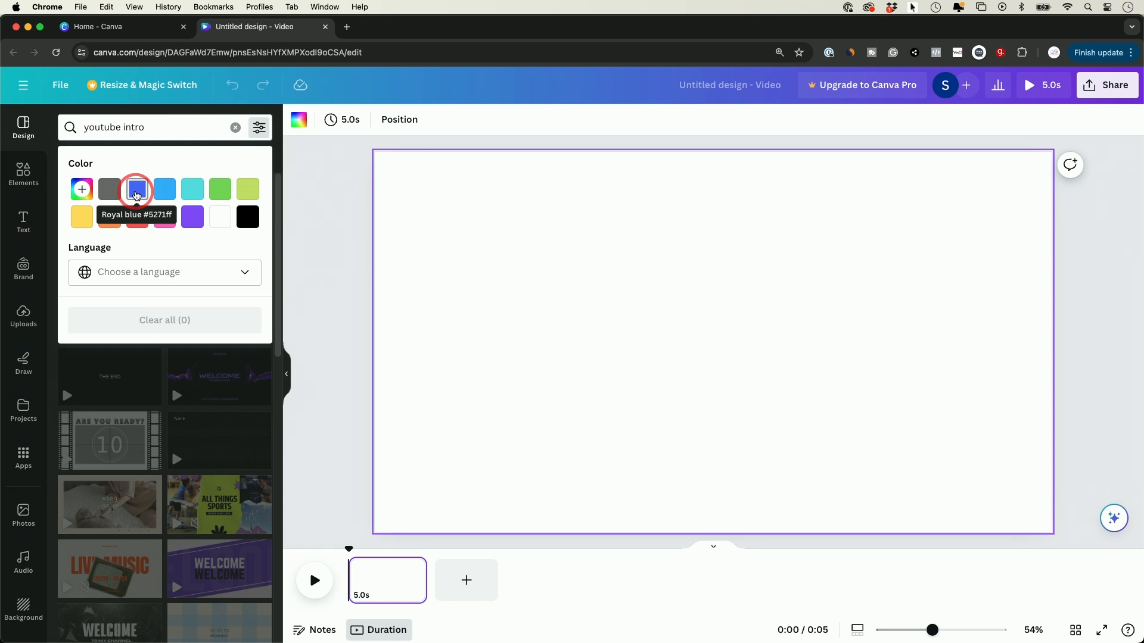
pyautogui.click(136, 190)
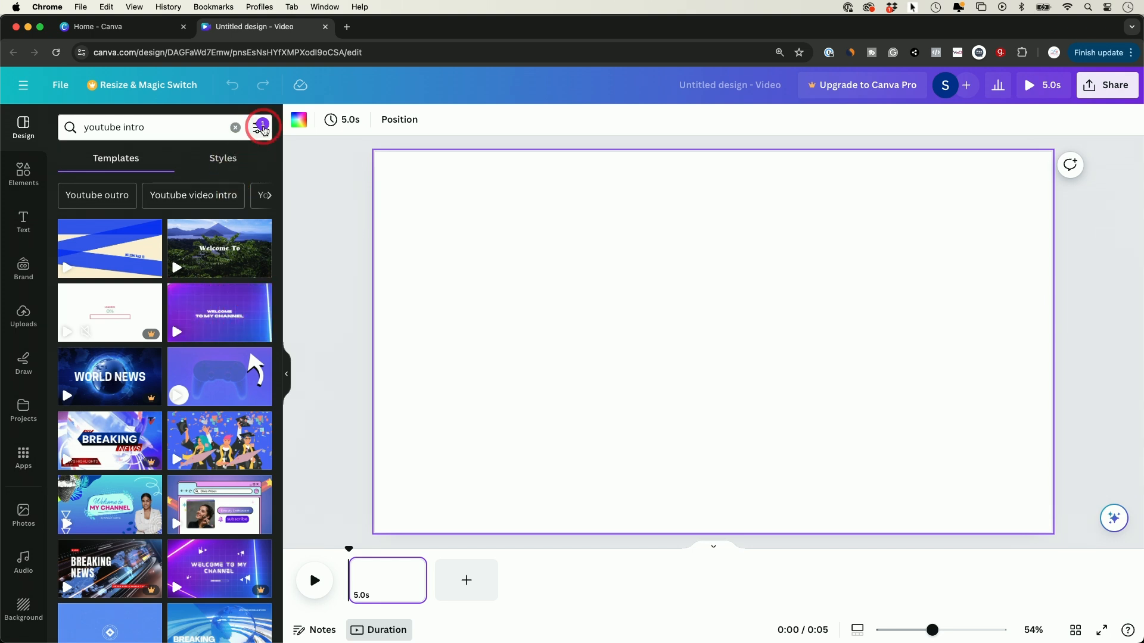
pyautogui.click(261, 128)
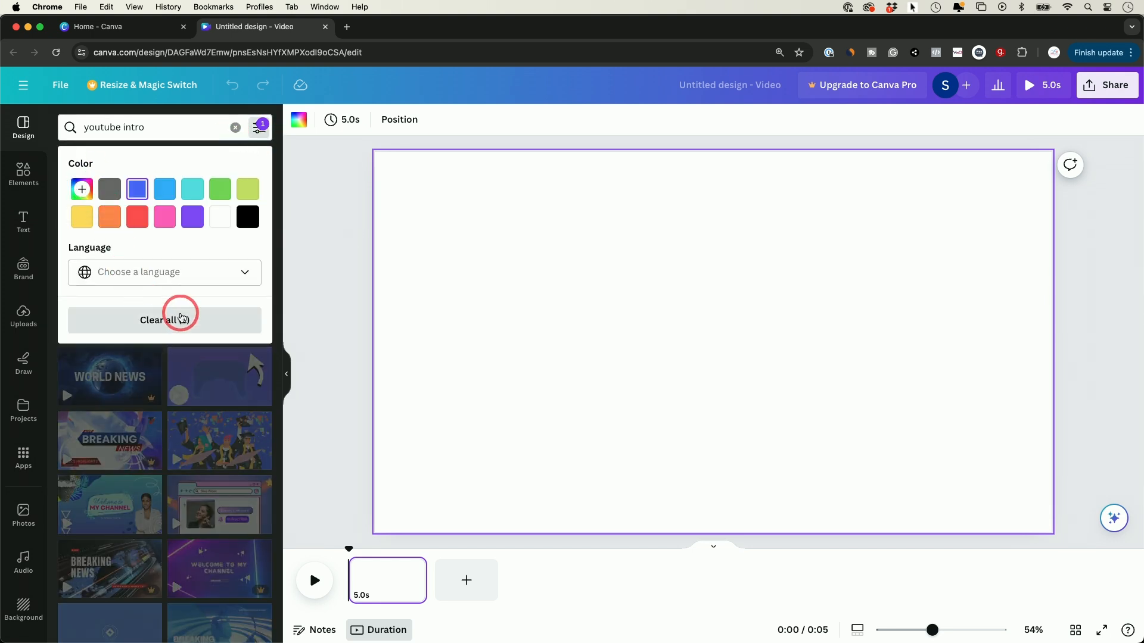
pyautogui.click(258, 128)
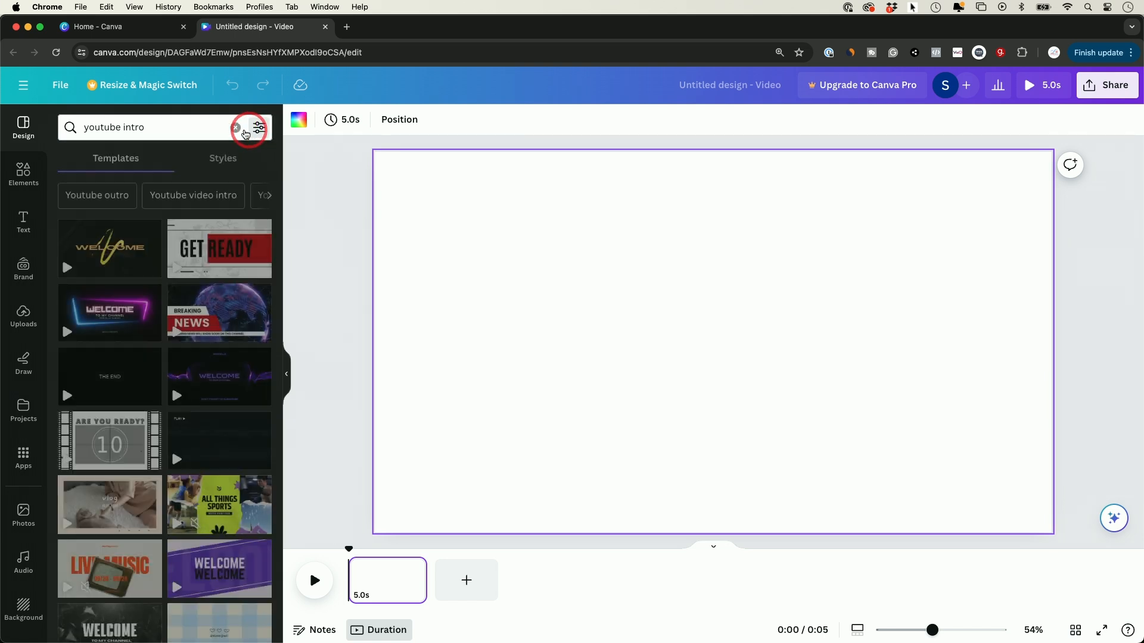
# Step: Refine the template search to 'youtube intro tech' and browse the tech-themed results
pyautogui.click(146, 127)
pyautogui.write(' tech')
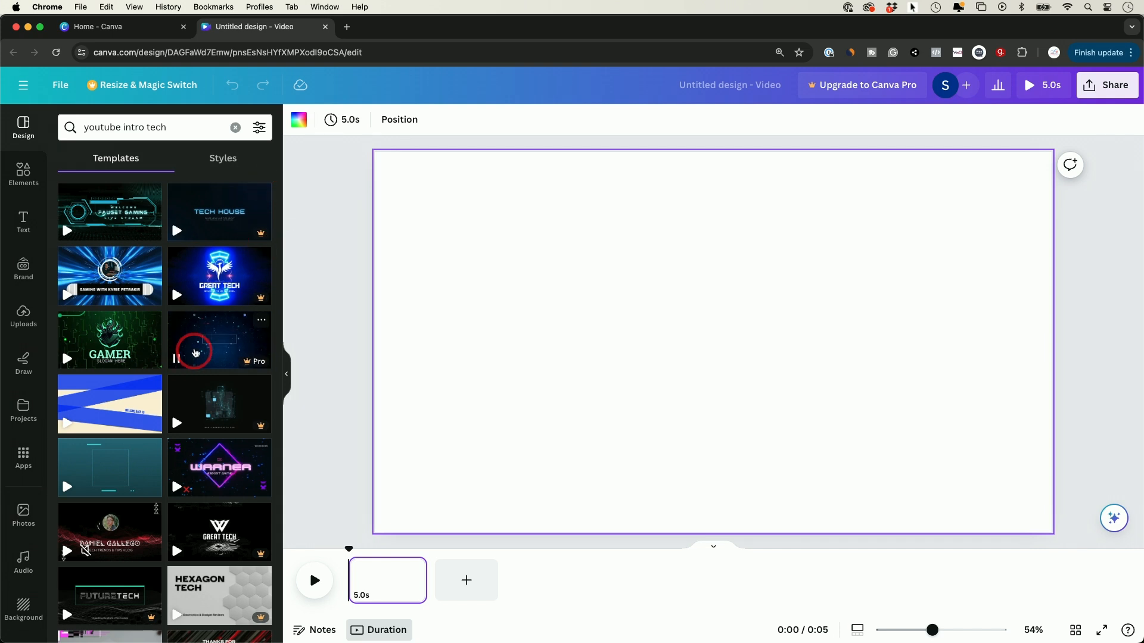
pyautogui.scroll(-3)
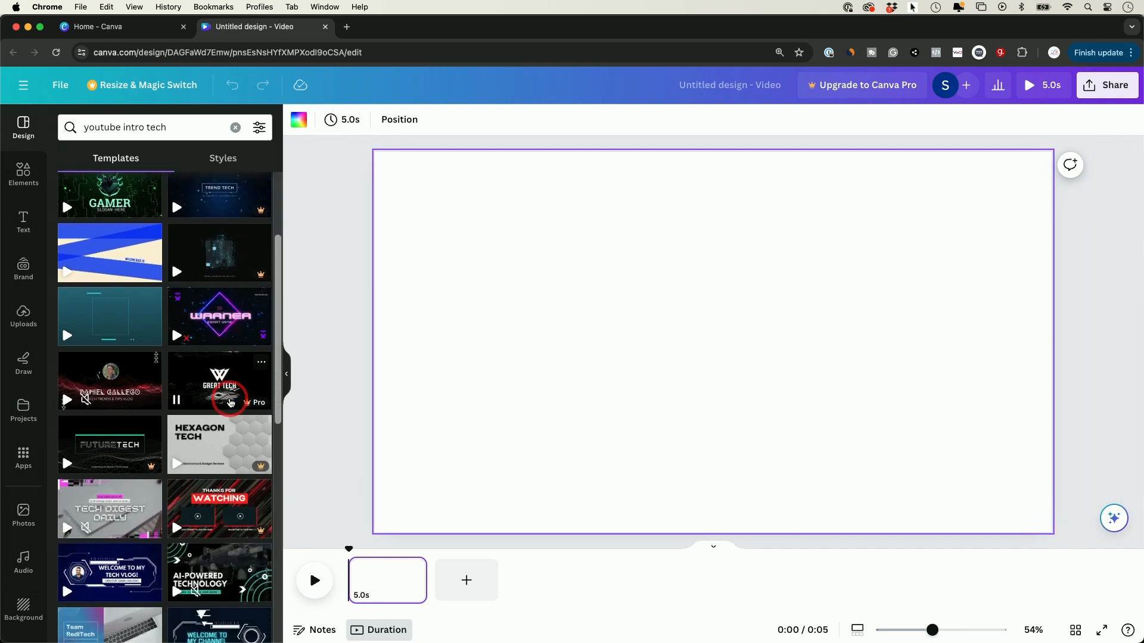
pyautogui.scroll(-3)
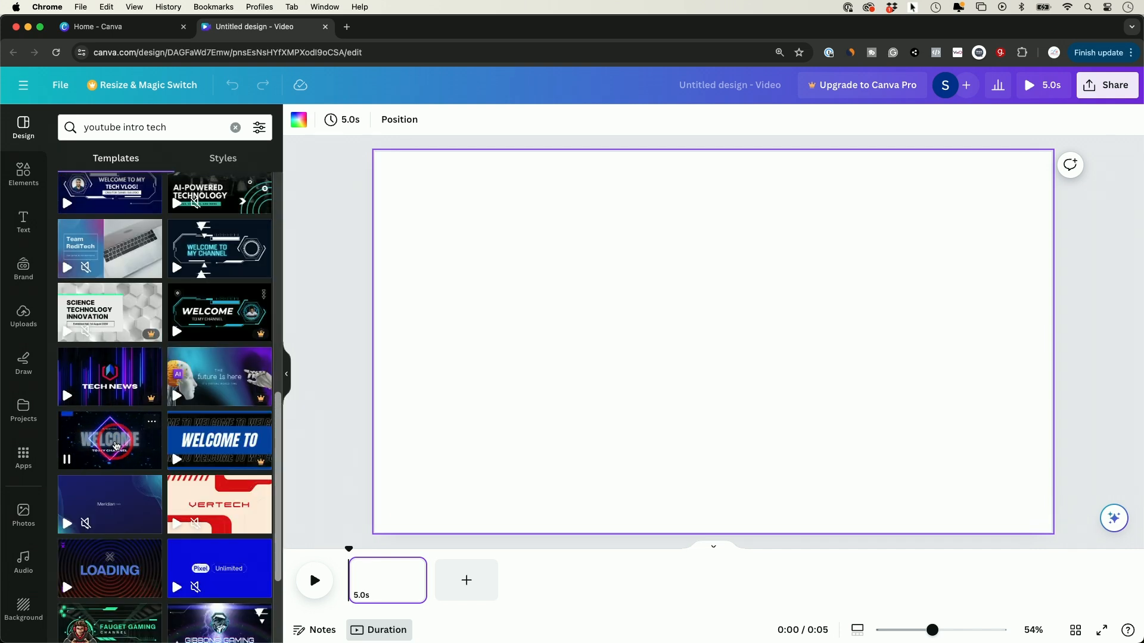
# Step: Apply the Black Purple Neon Tech Gaming intro template and trim its clip to 4.0 s
pyautogui.click(110, 441)
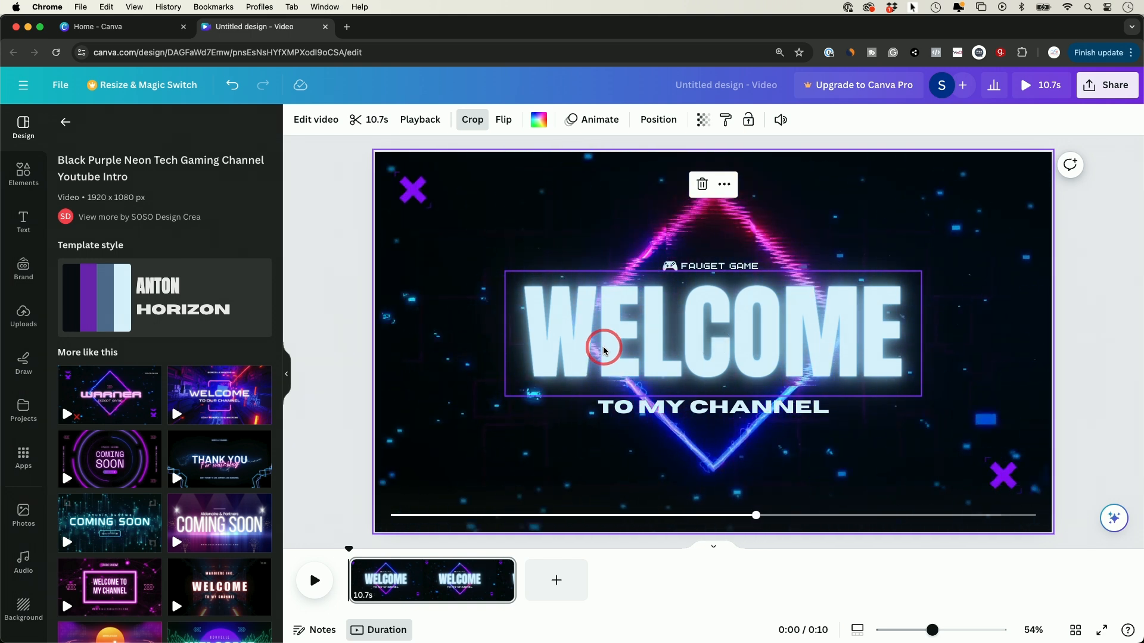
pyautogui.moveTo(755, 516); pyautogui.dragTo(875, 516)
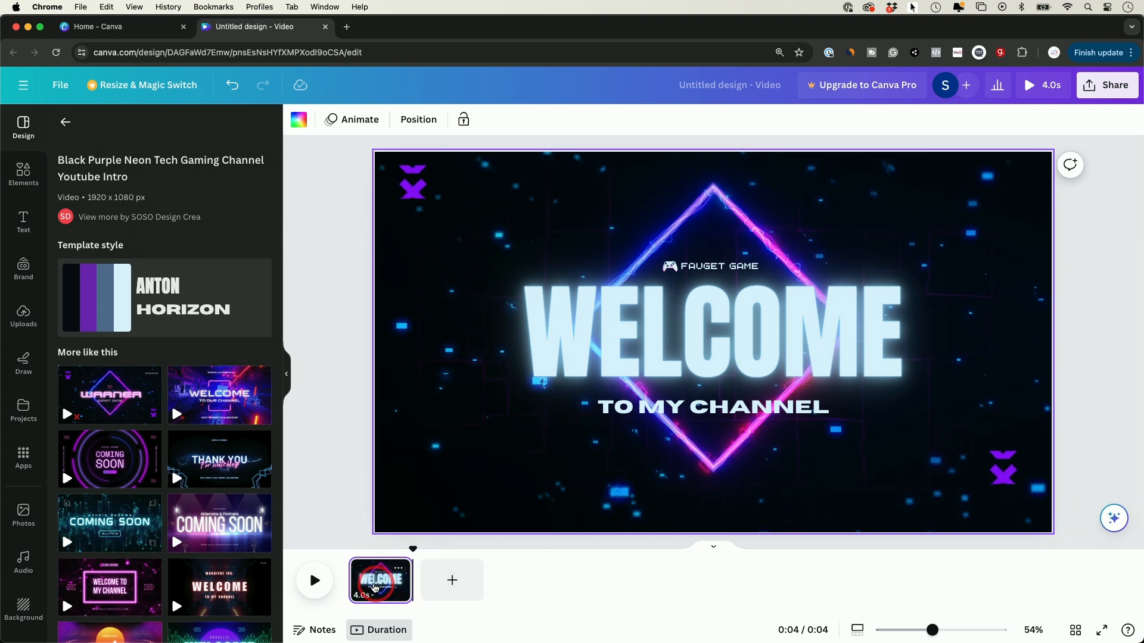
pyautogui.click(397, 567)
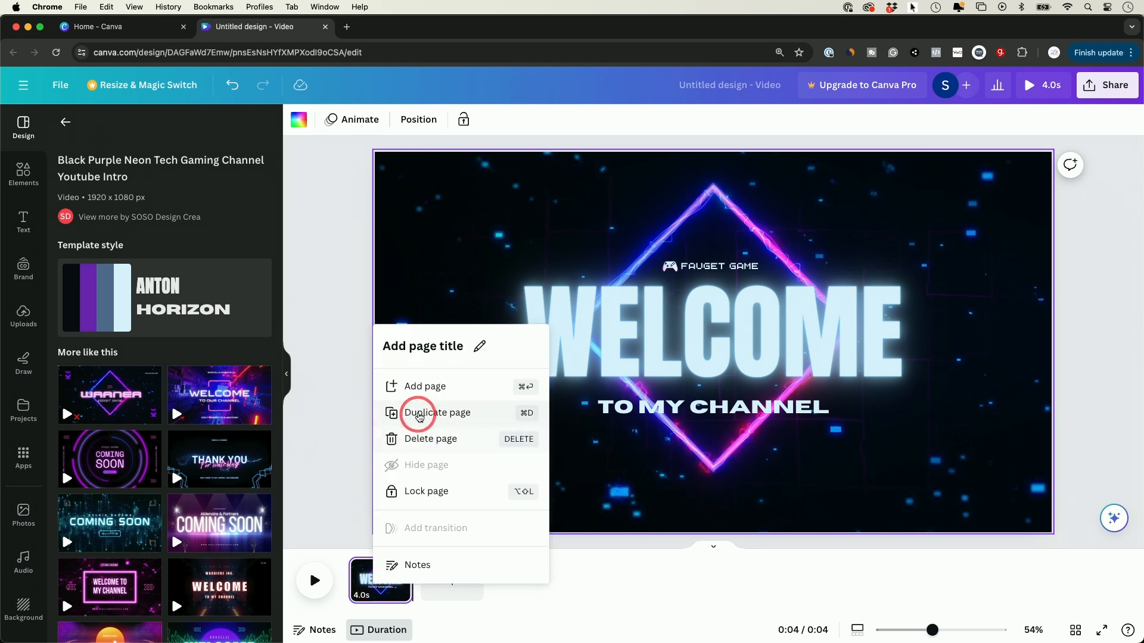
pyautogui.click(436, 412)
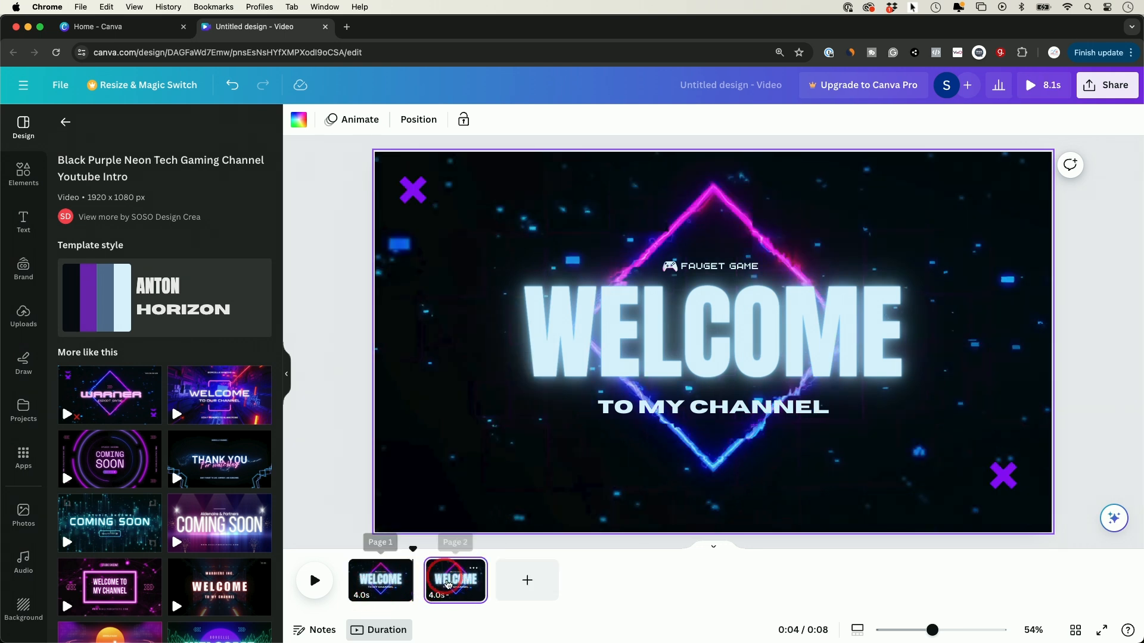
pyautogui.click(379, 580)
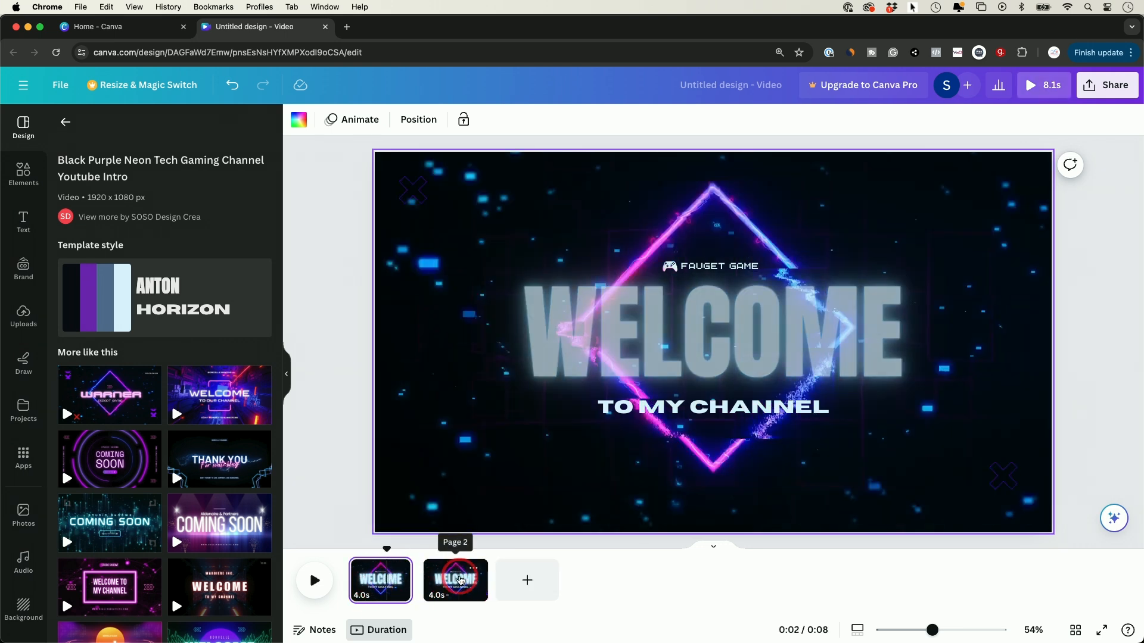
pyautogui.rightClick(454, 580)
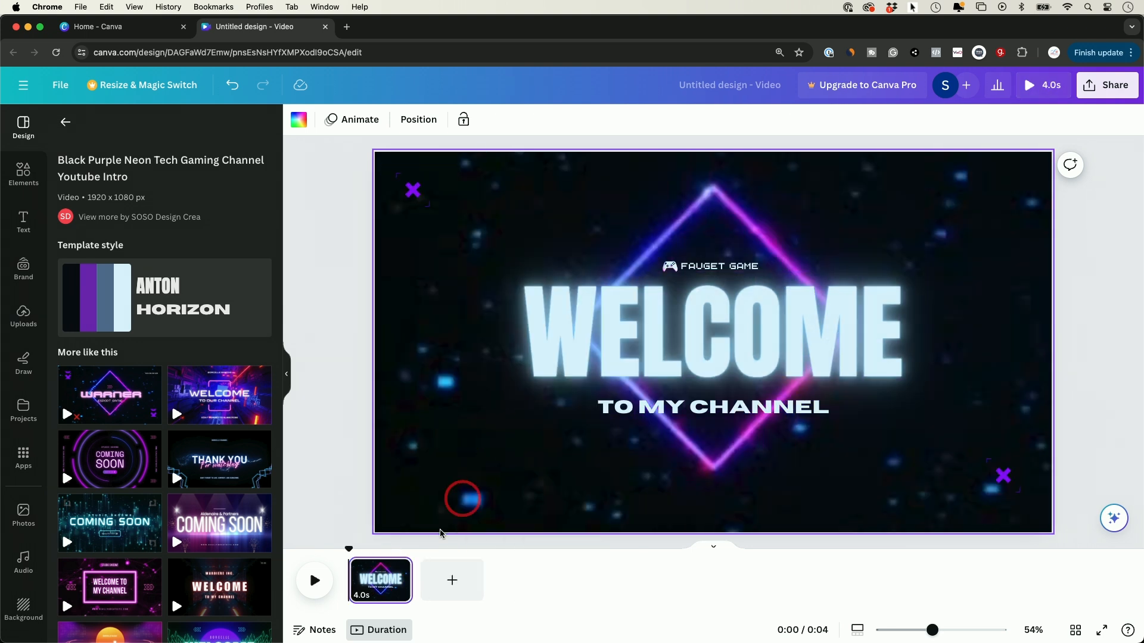
pyautogui.click(314, 580)
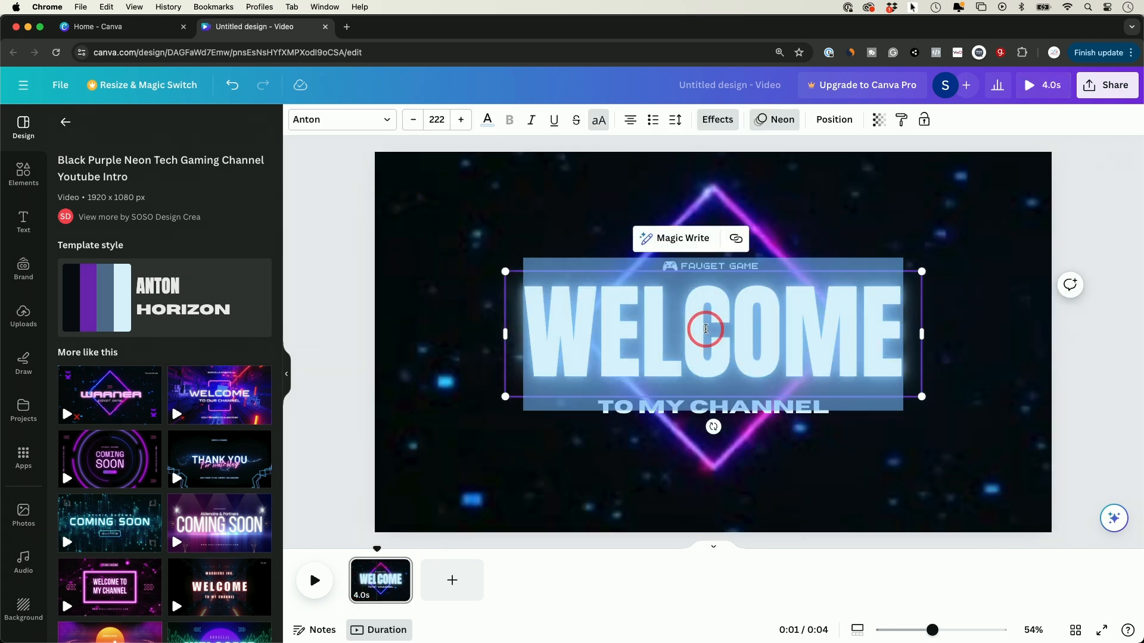
# Step: Finish the HOWFINITY title and rewrite the label above it as 'TECH, SIMIPLIED'
pyautogui.write('HOWFINITY')
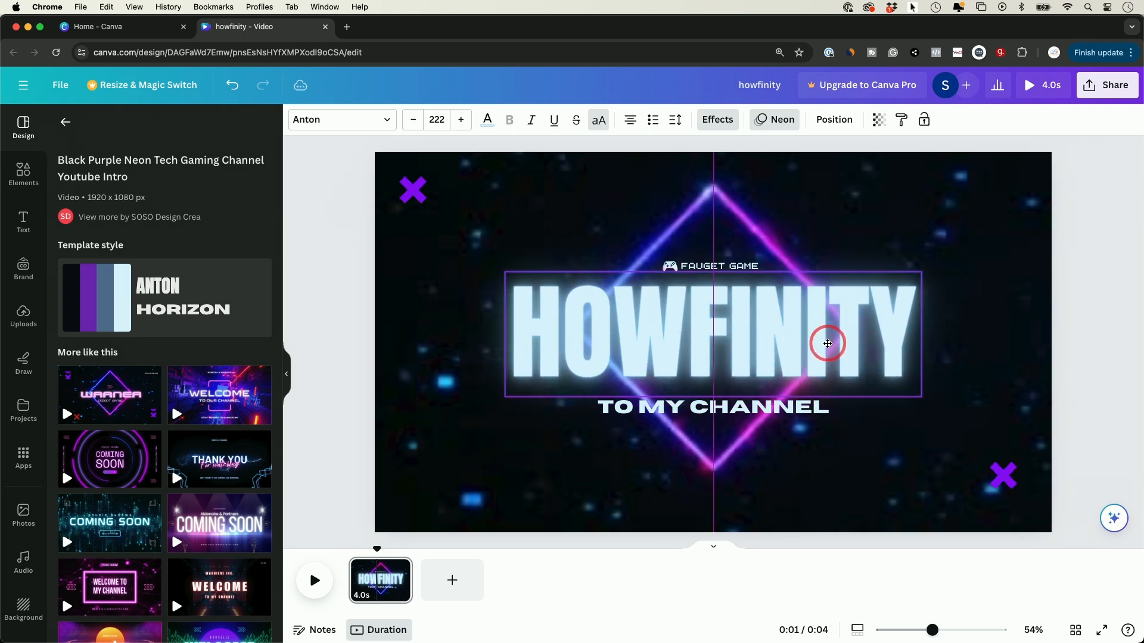
pyautogui.click(826, 343)
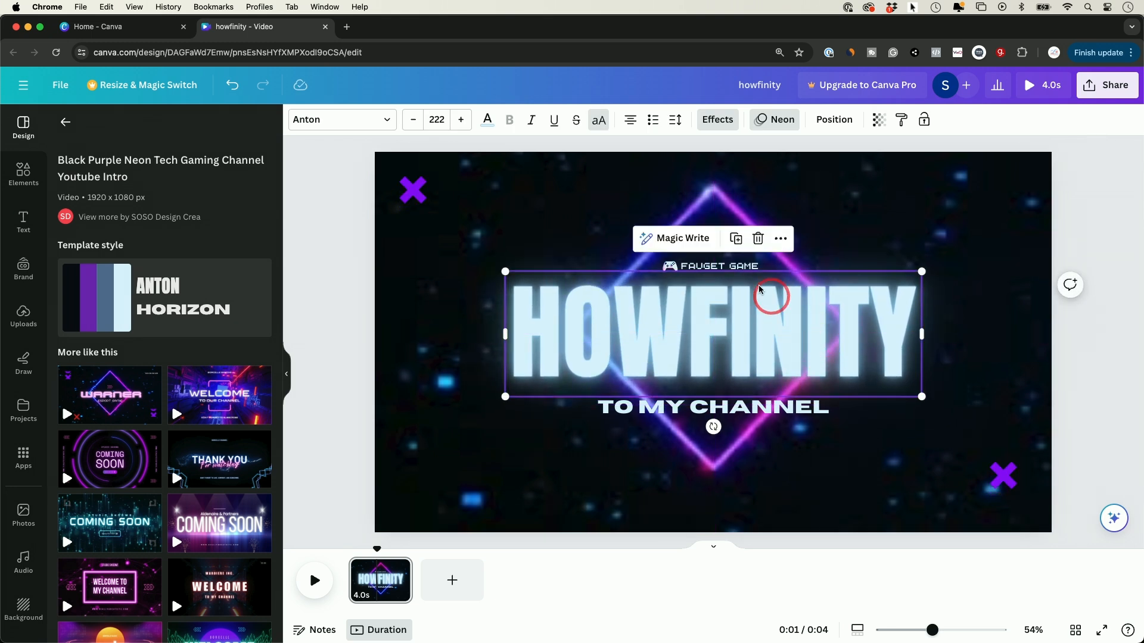
pyautogui.click(713, 266)
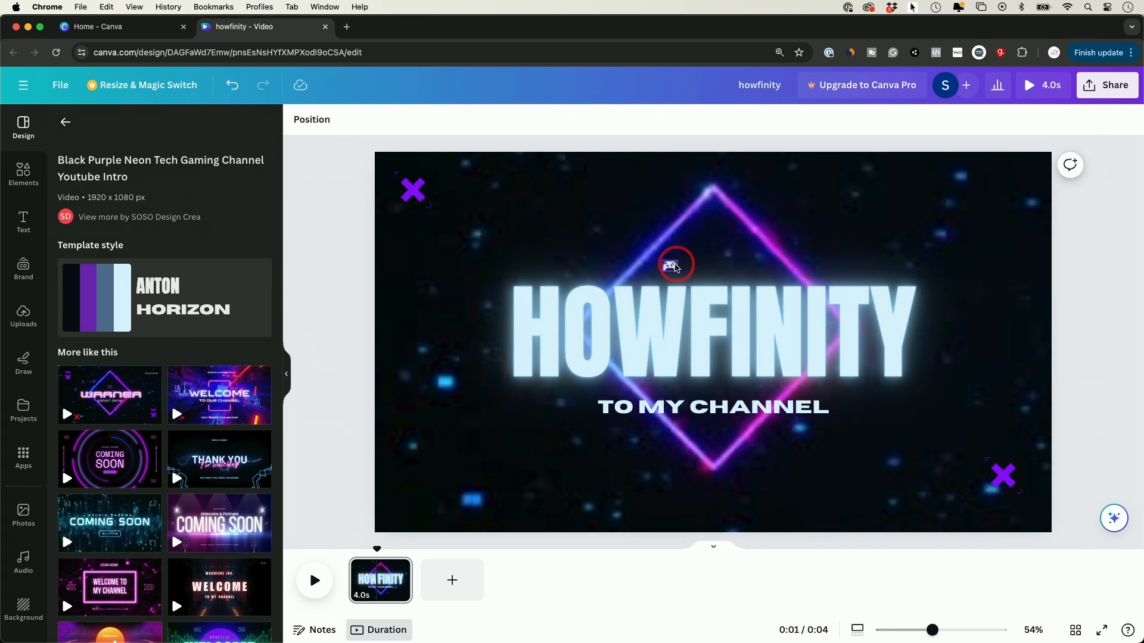
pyautogui.click(675, 265)
pyautogui.write('TECH')
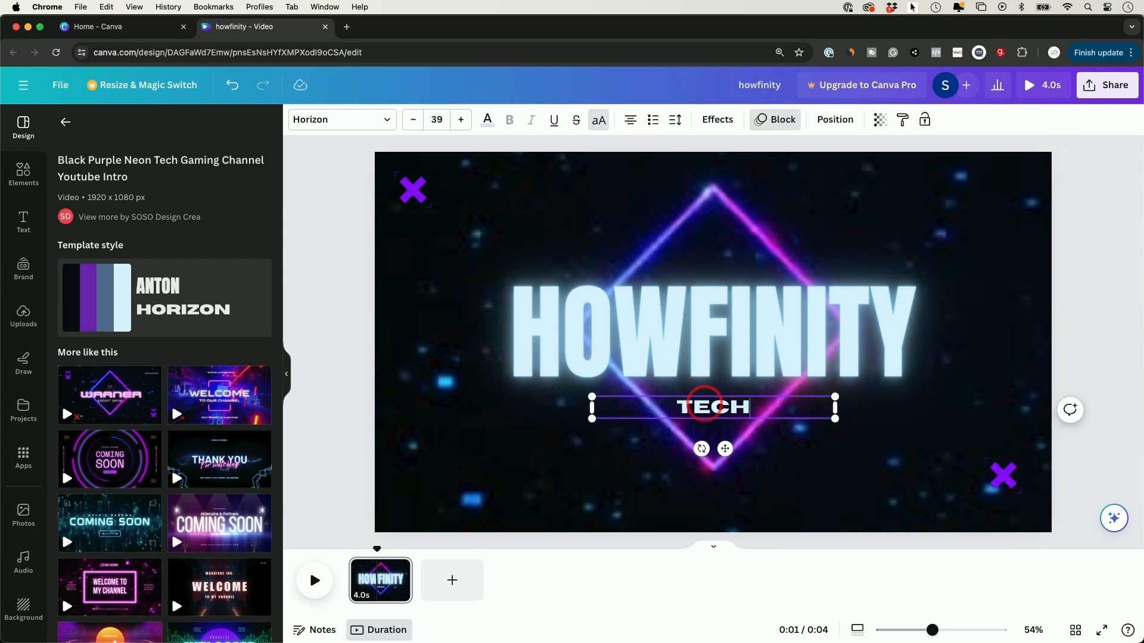
pyautogui.write(', SIMIP')
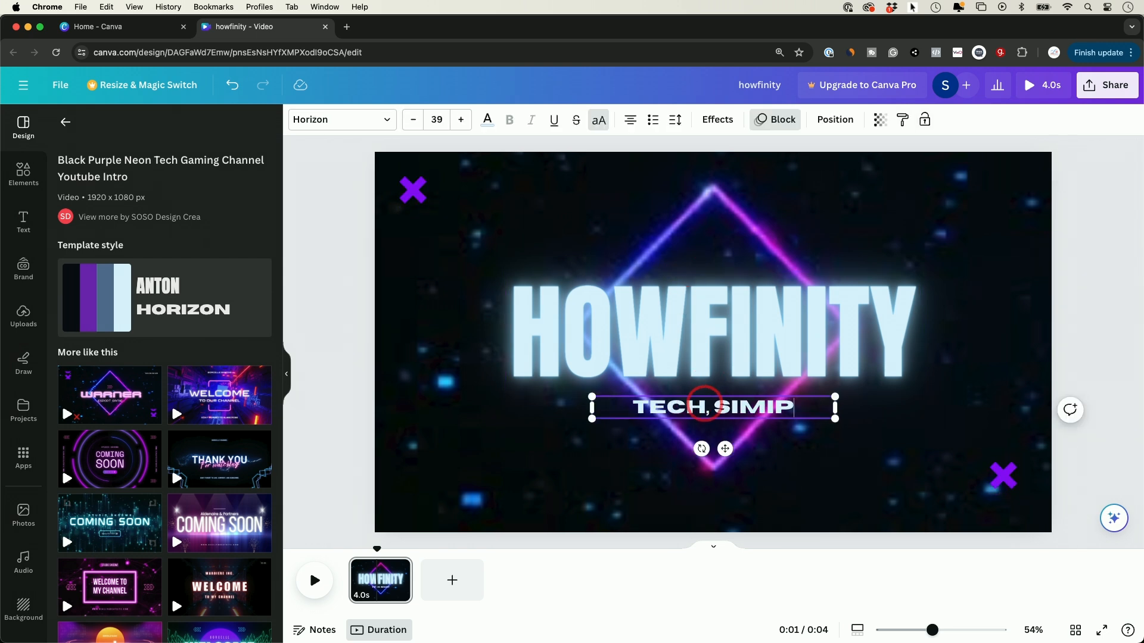
pyautogui.write('LIED')
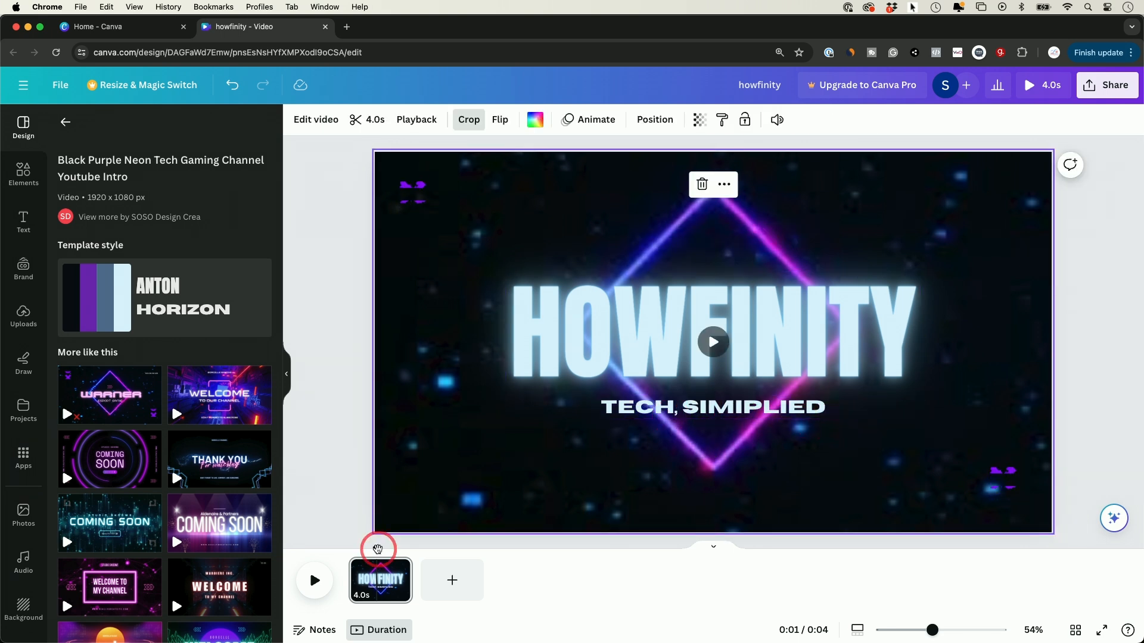
# Step: Play the intro once to preview its animation
pyautogui.click(314, 580)
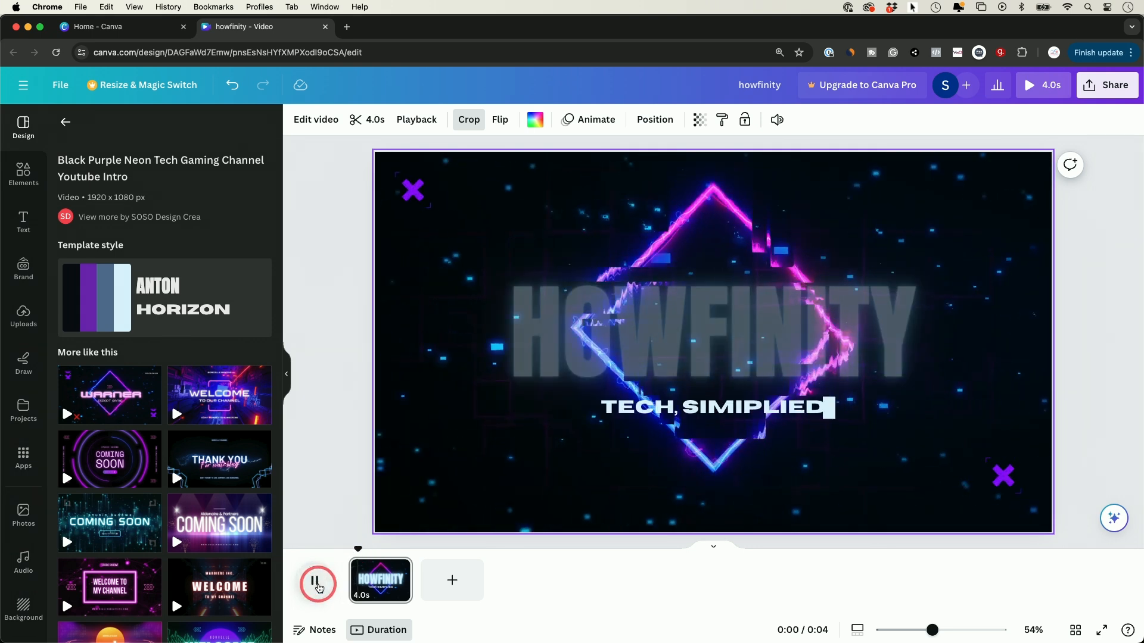
pyautogui.click(317, 580)
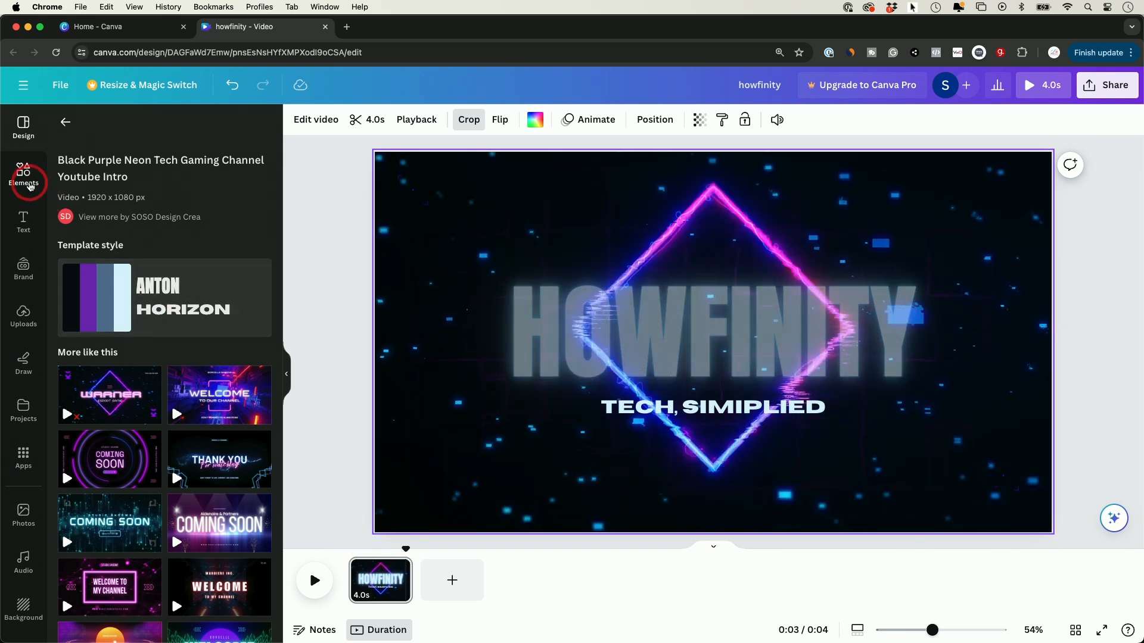
# Step: Search Elements for 'tech' graphics and add the white polygon network to the right side
pyautogui.click(22, 177)
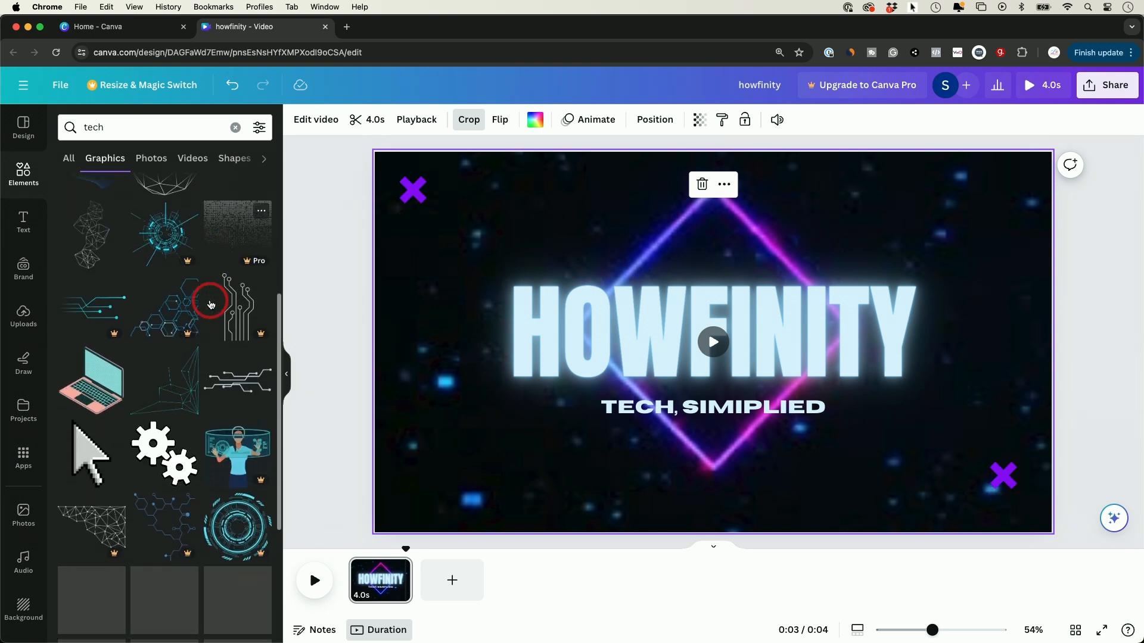
pyautogui.scroll(-3)
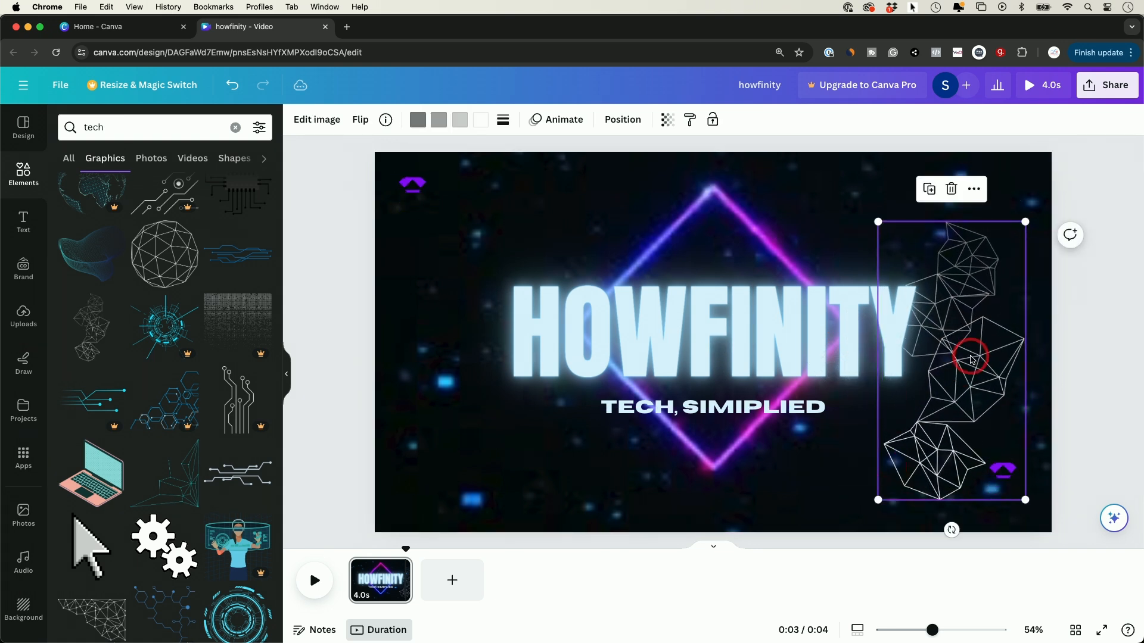
# Step: Move the network graphic to the right edge and send it one layer backward
pyautogui.moveTo(970, 358); pyautogui.dragTo(902, 329)
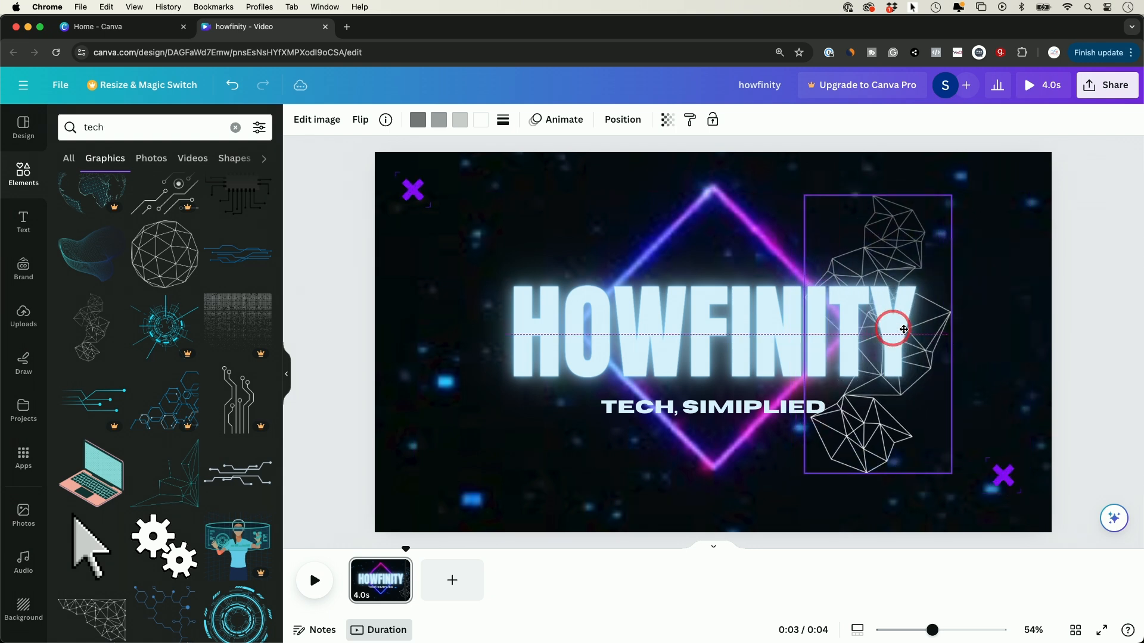
pyautogui.rightClick(903, 329)
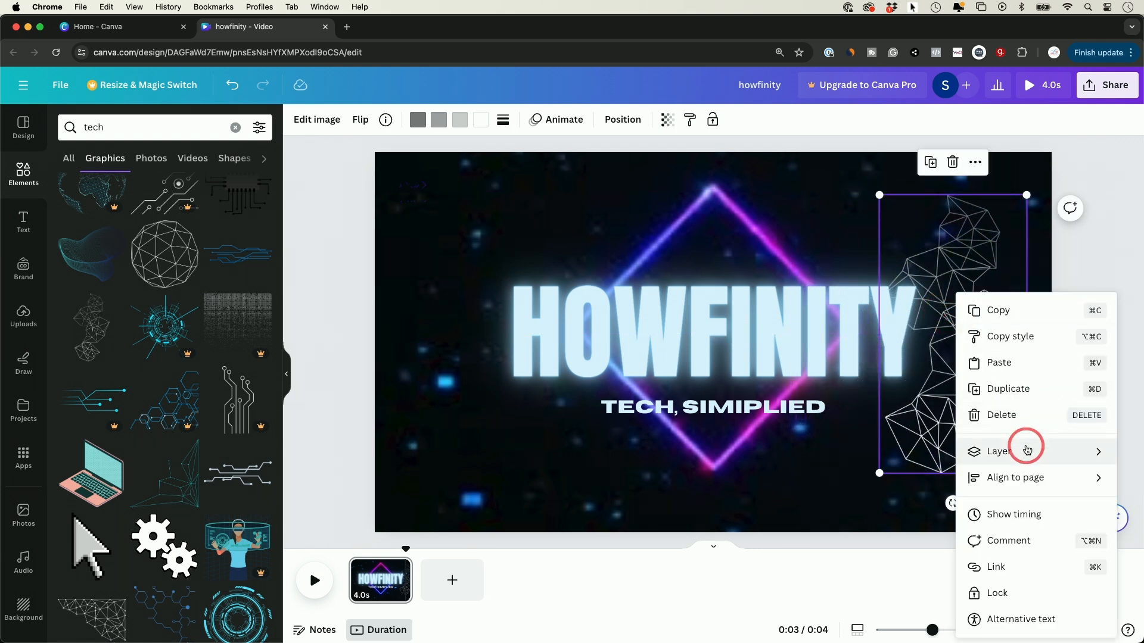
pyautogui.click(997, 450)
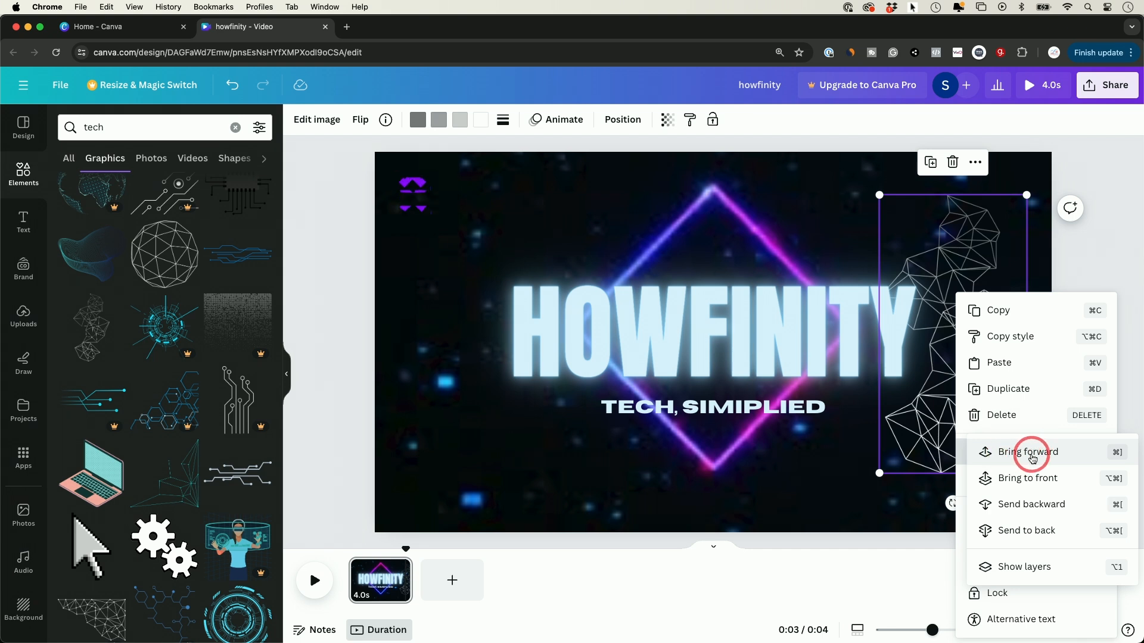
pyautogui.moveTo(1045, 501)
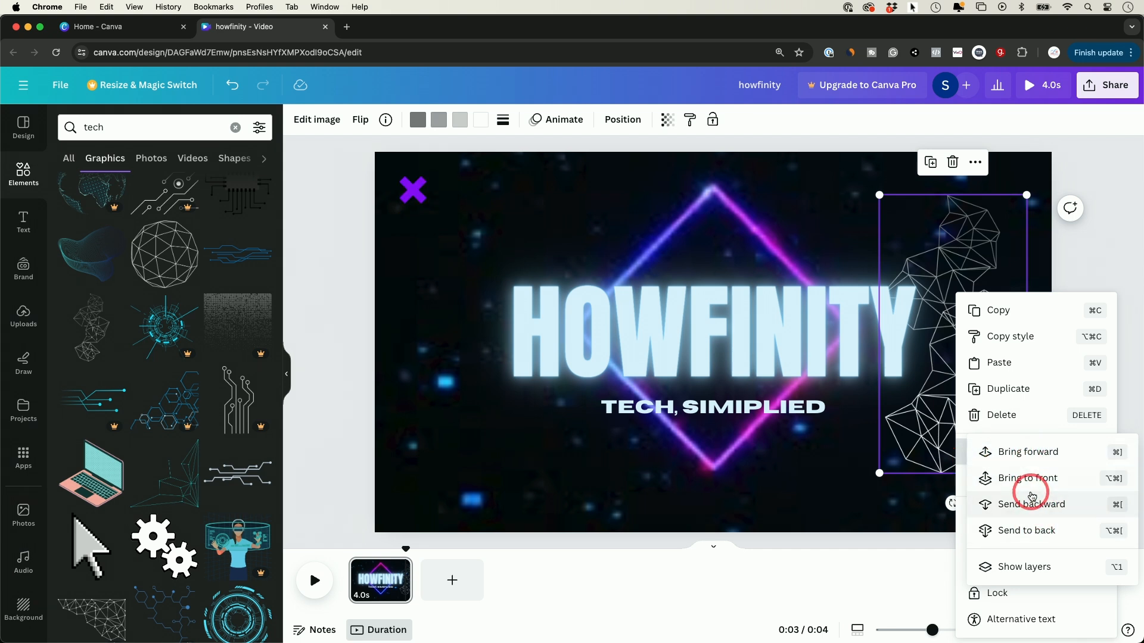
pyautogui.moveTo(1021, 478)
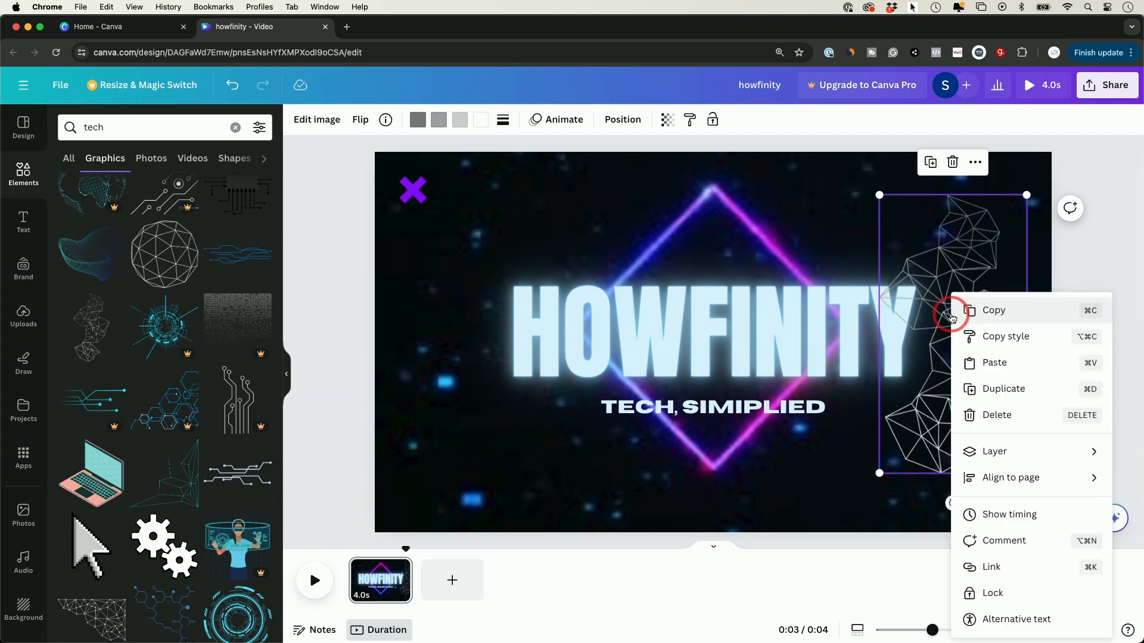
pyautogui.click(993, 450)
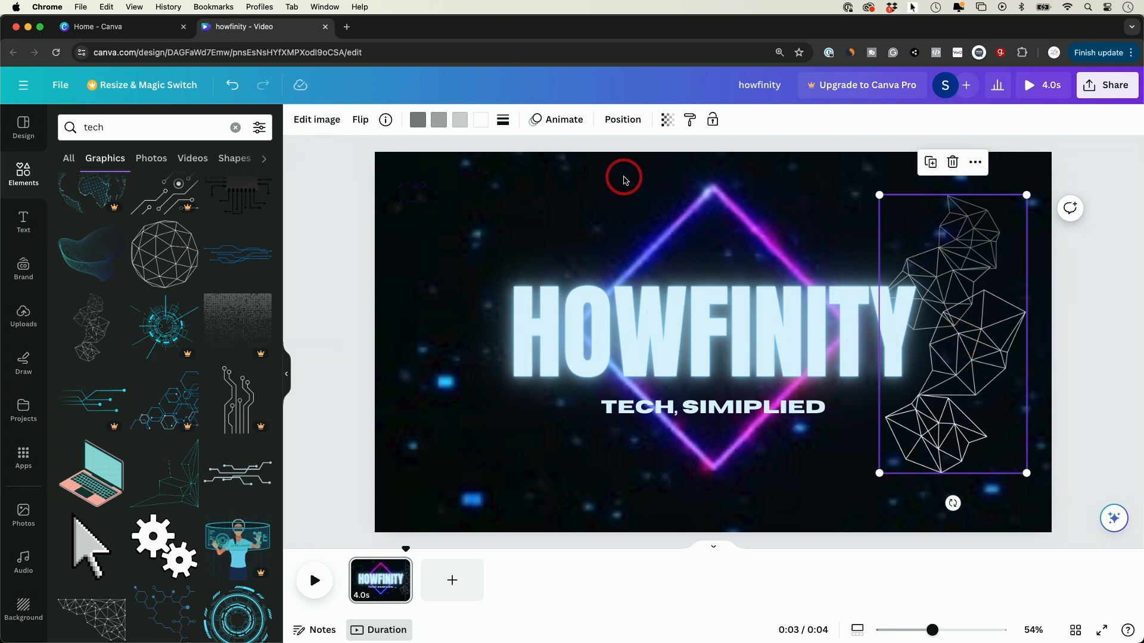
# Step: Give the network graphic a Blur entrance animation after trying Fade
pyautogui.click(562, 119)
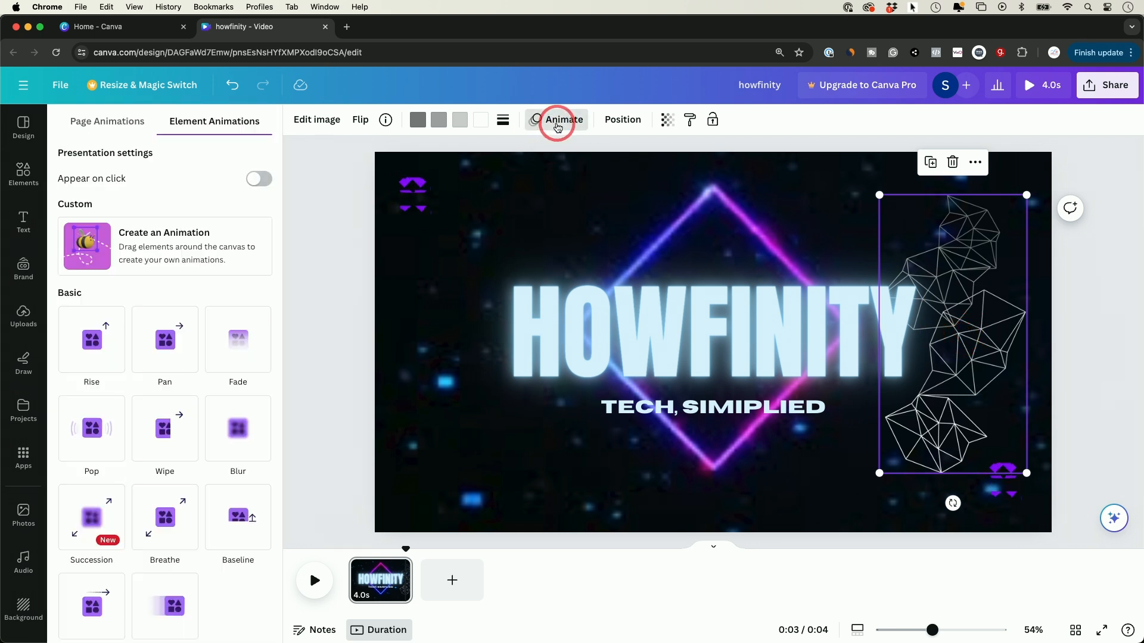
pyautogui.click(91, 339)
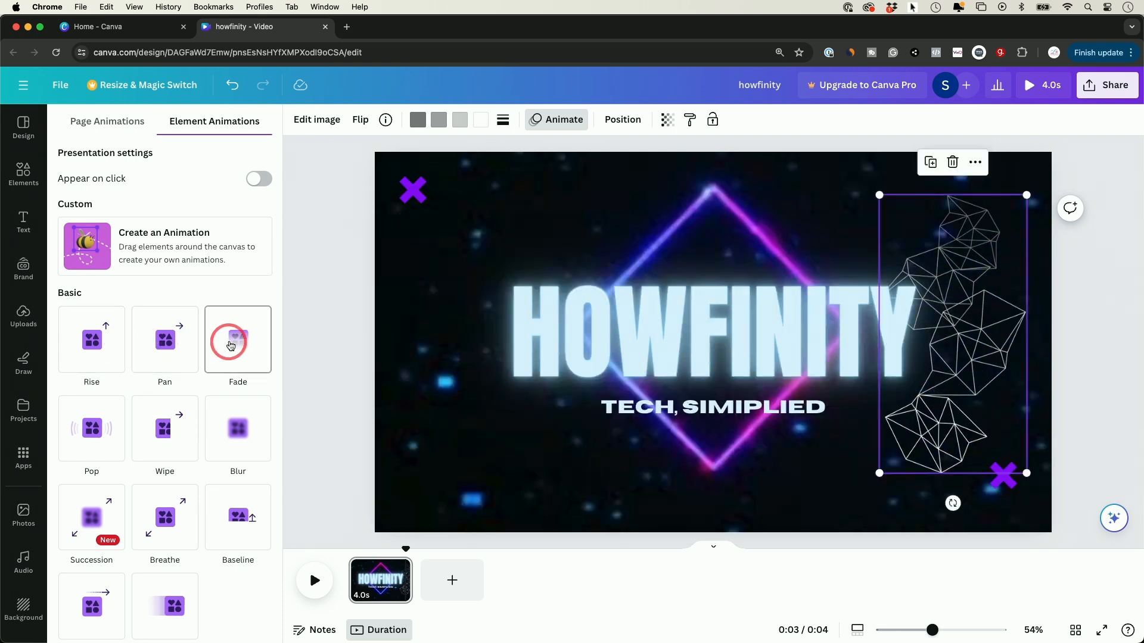
pyautogui.click(239, 428)
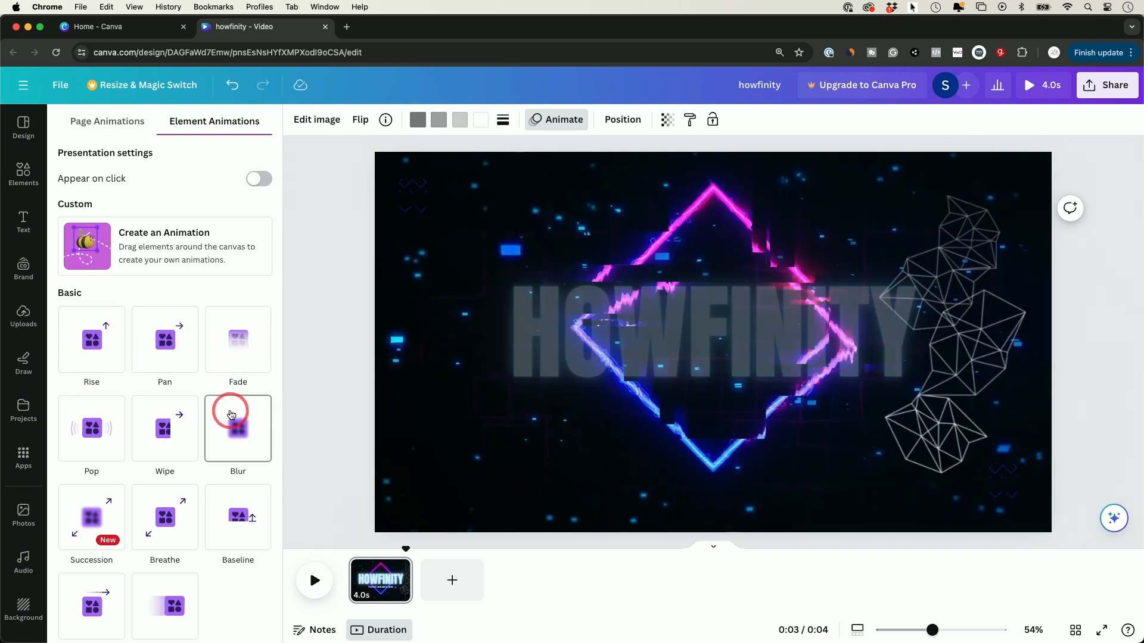
pyautogui.click(238, 428)
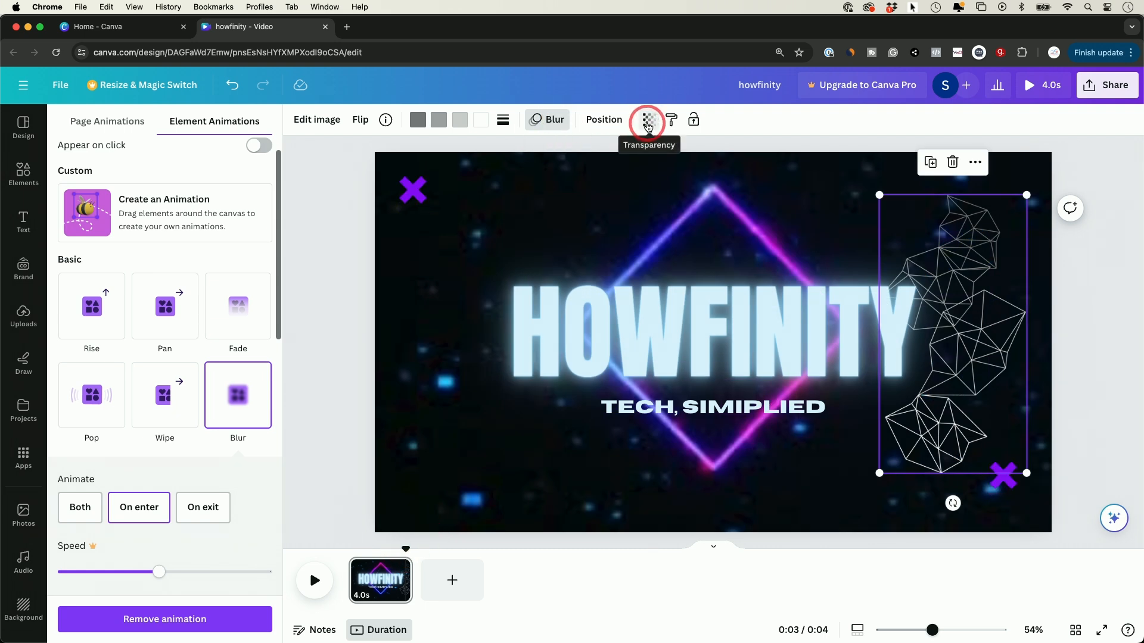
# Step: Lower the graphic's transparency so it looks faint
pyautogui.click(647, 119)
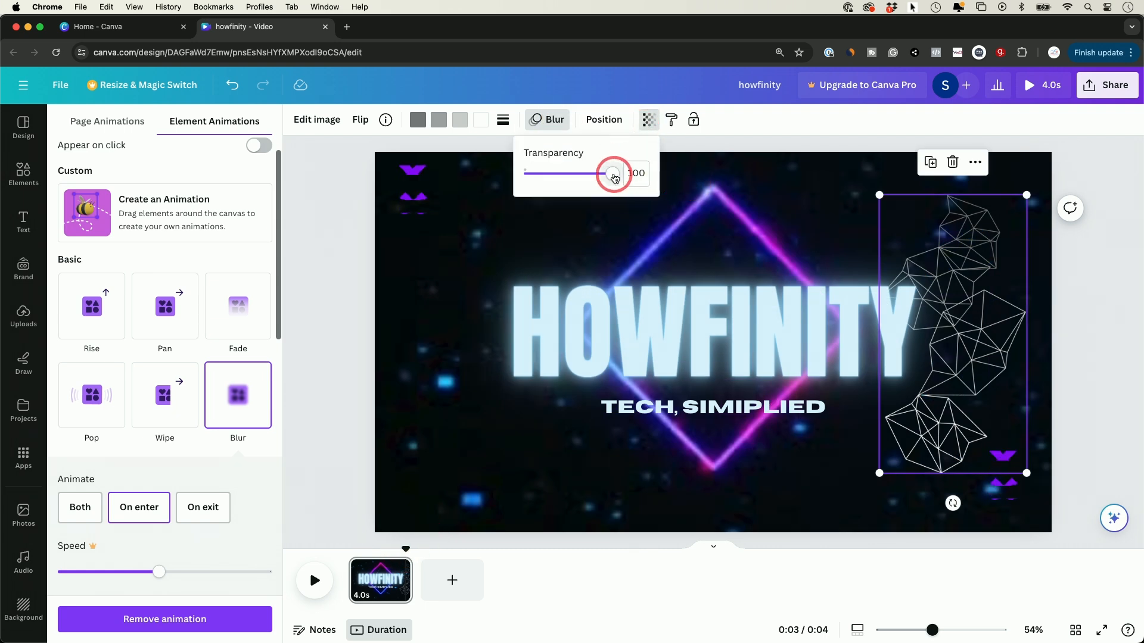
pyautogui.moveTo(611, 173); pyautogui.dragTo(530, 173)
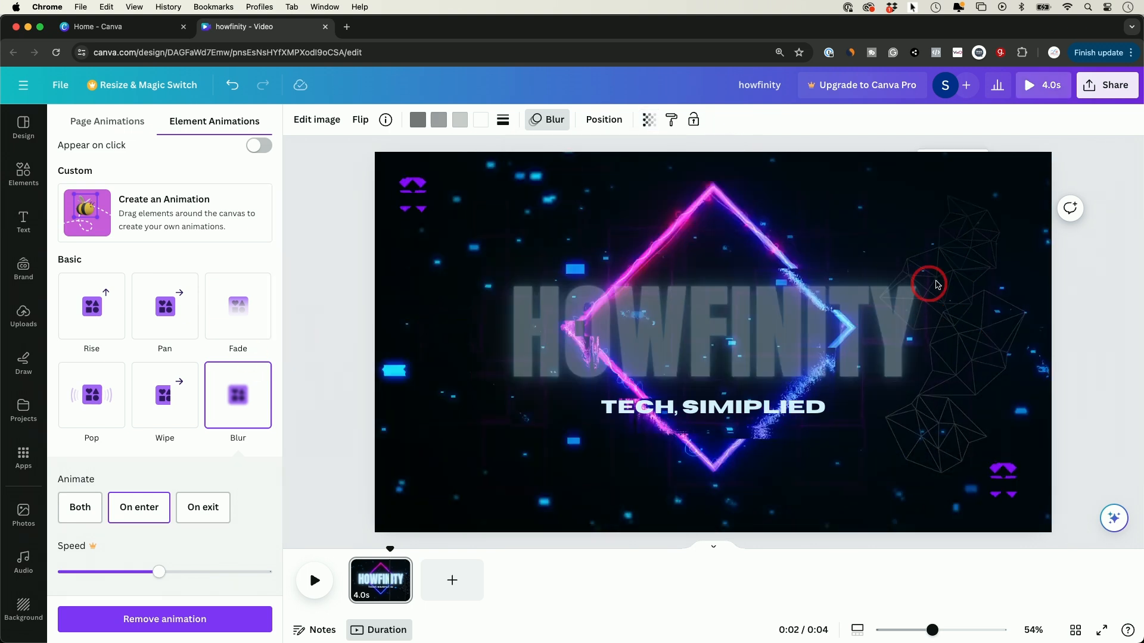
pyautogui.moveTo(1000, 319)
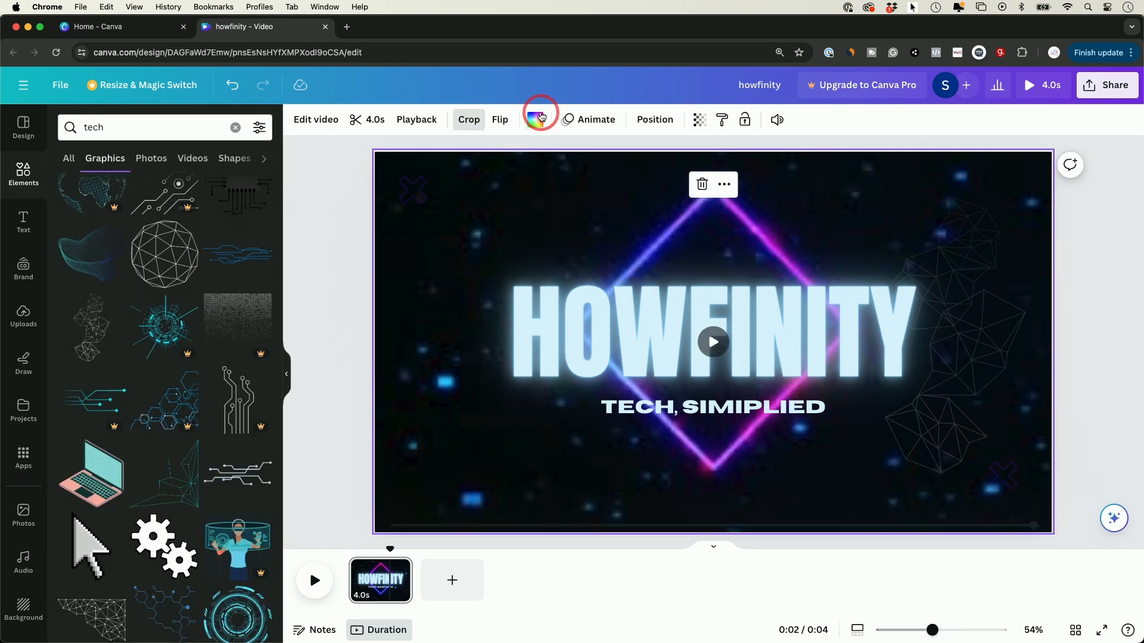
pyautogui.click(534, 119)
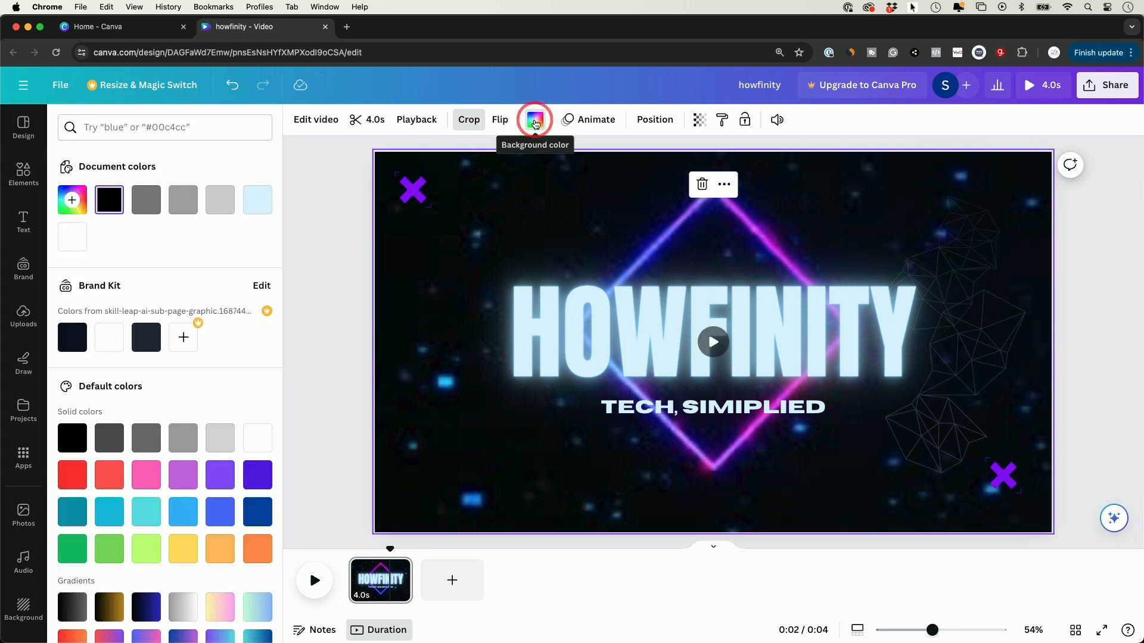
pyautogui.click(220, 476)
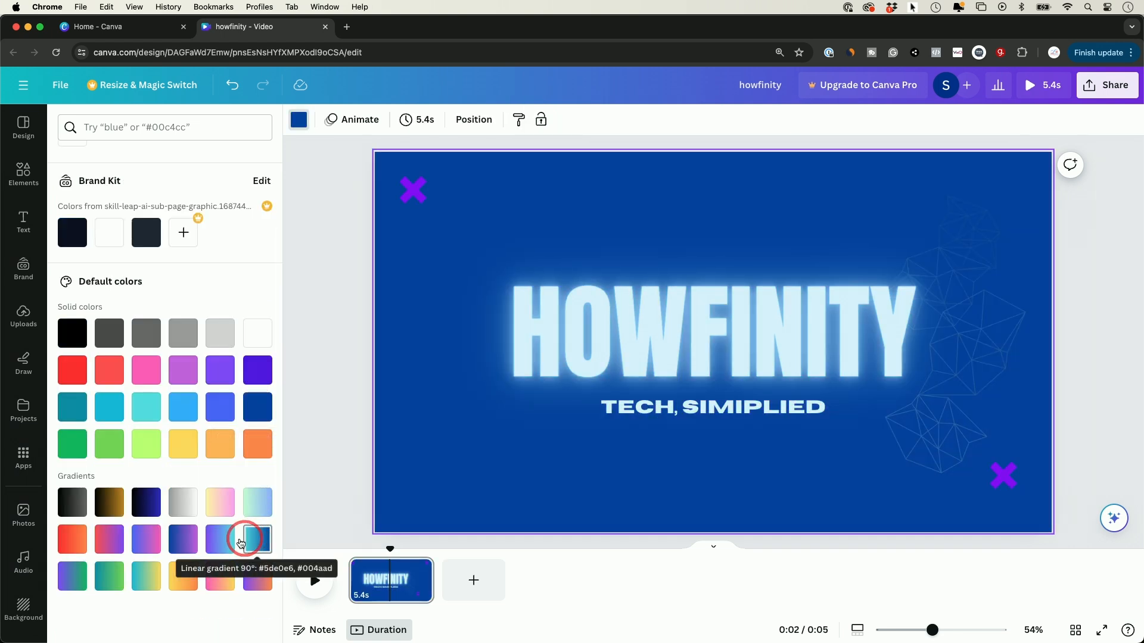
pyautogui.click(255, 539)
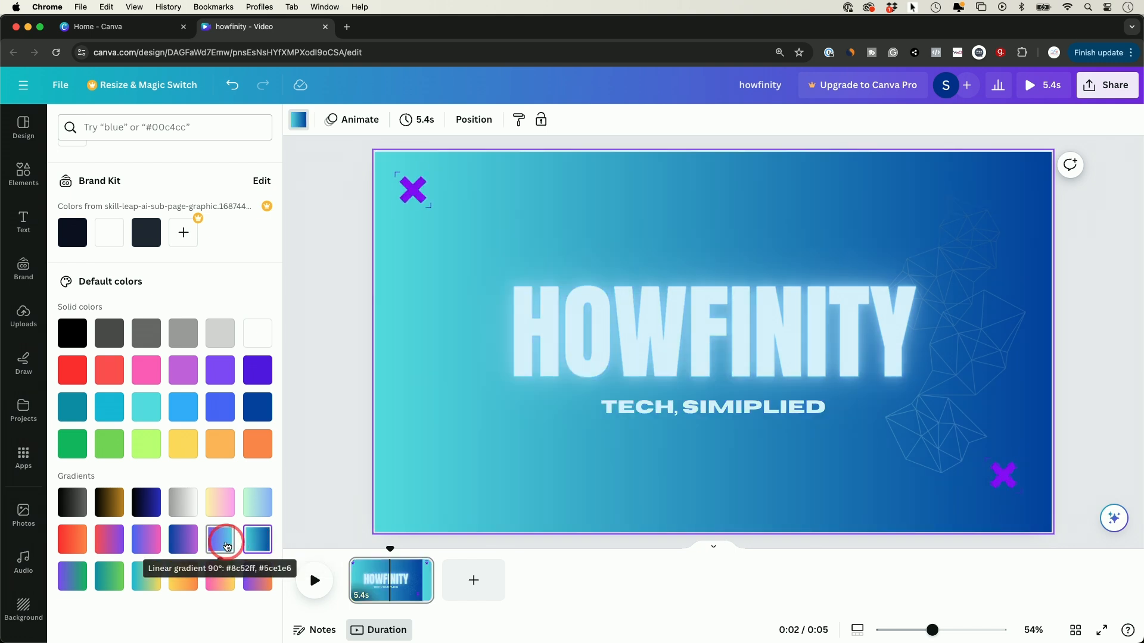
pyautogui.click(219, 539)
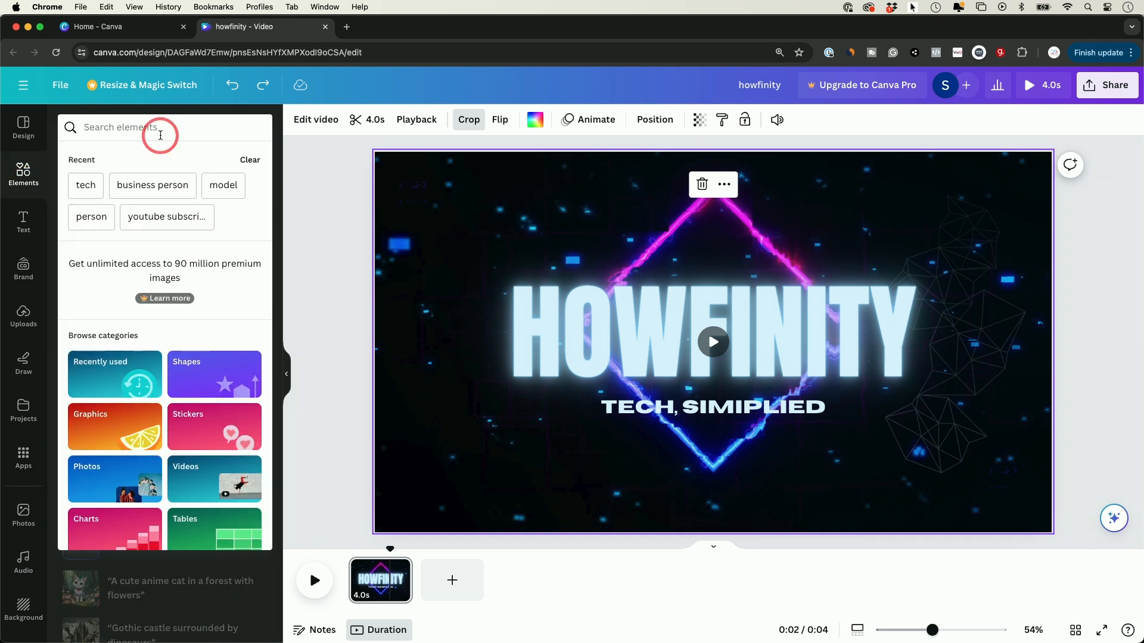
# Step: Search 'youtube subscribe' graphics and add the red play icon at the top right
pyautogui.write('youtube subscribe')
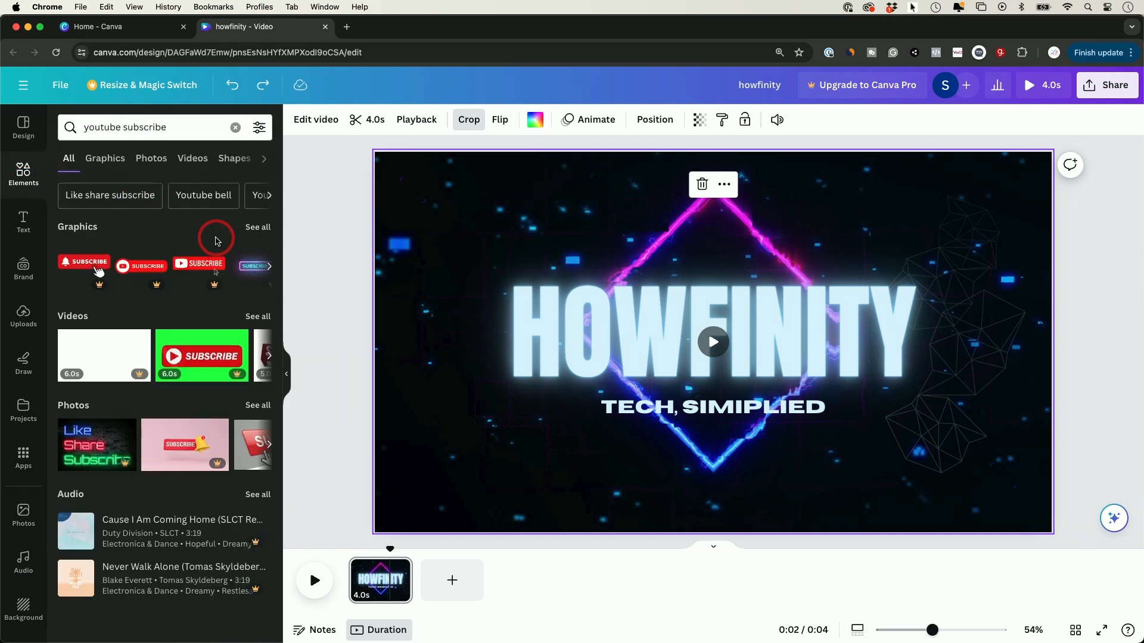
pyautogui.click(105, 158)
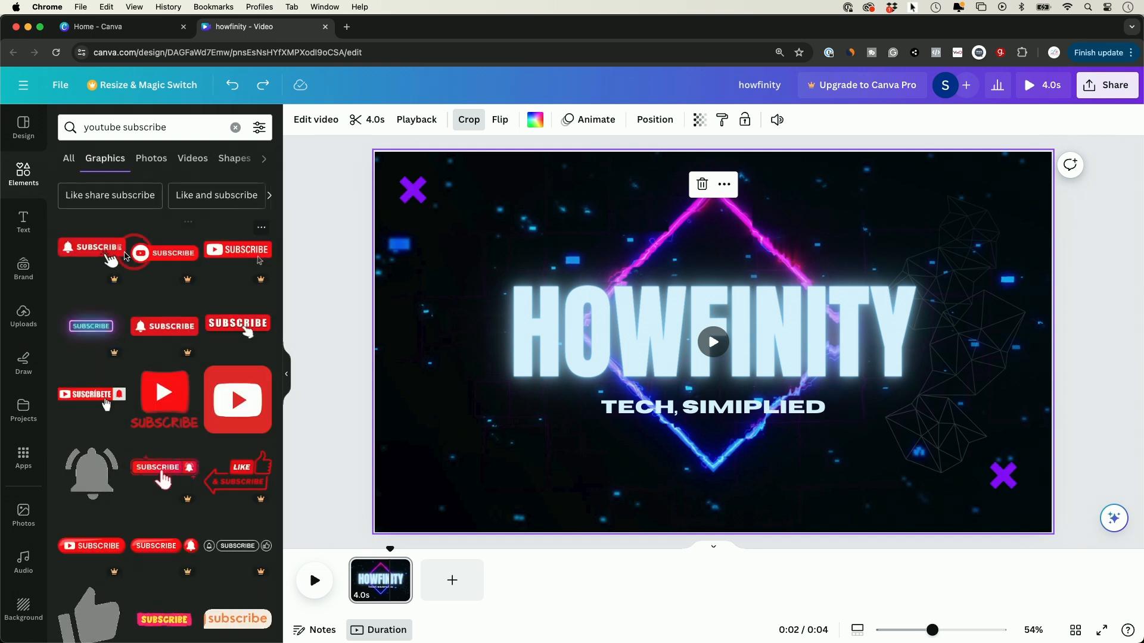
pyautogui.scroll(-3)
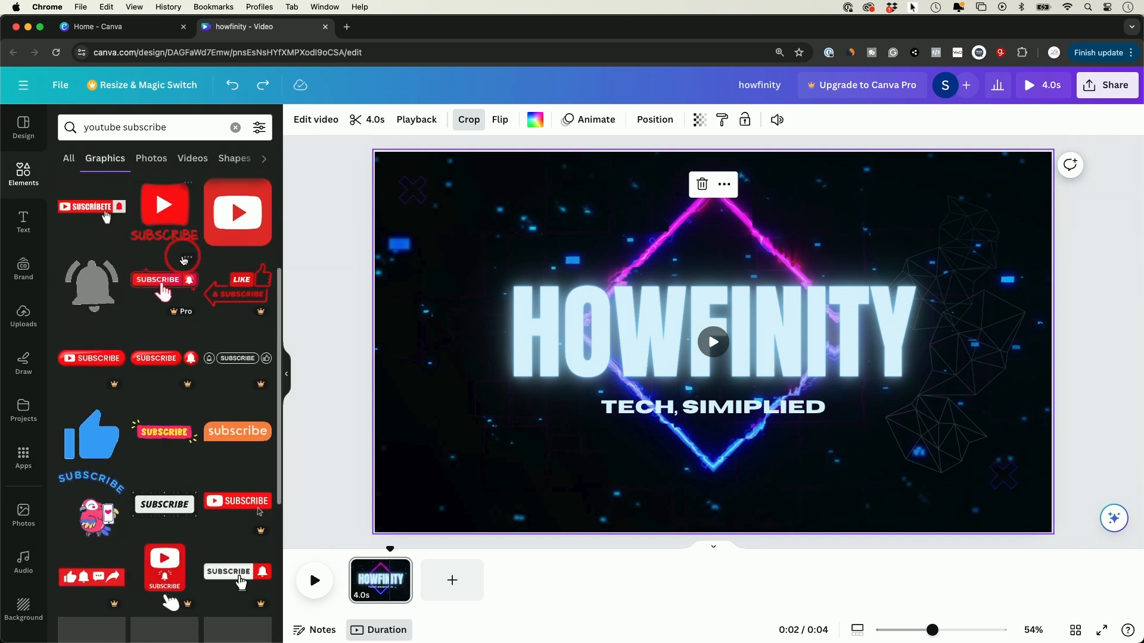
pyautogui.scroll(-3)
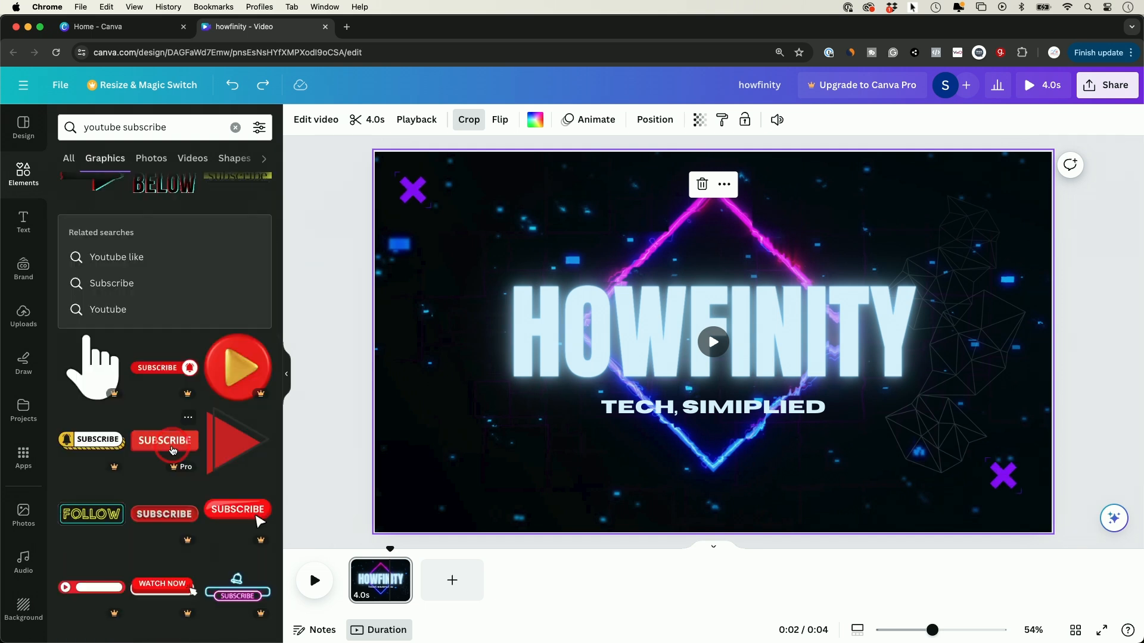
pyautogui.scroll(-3)
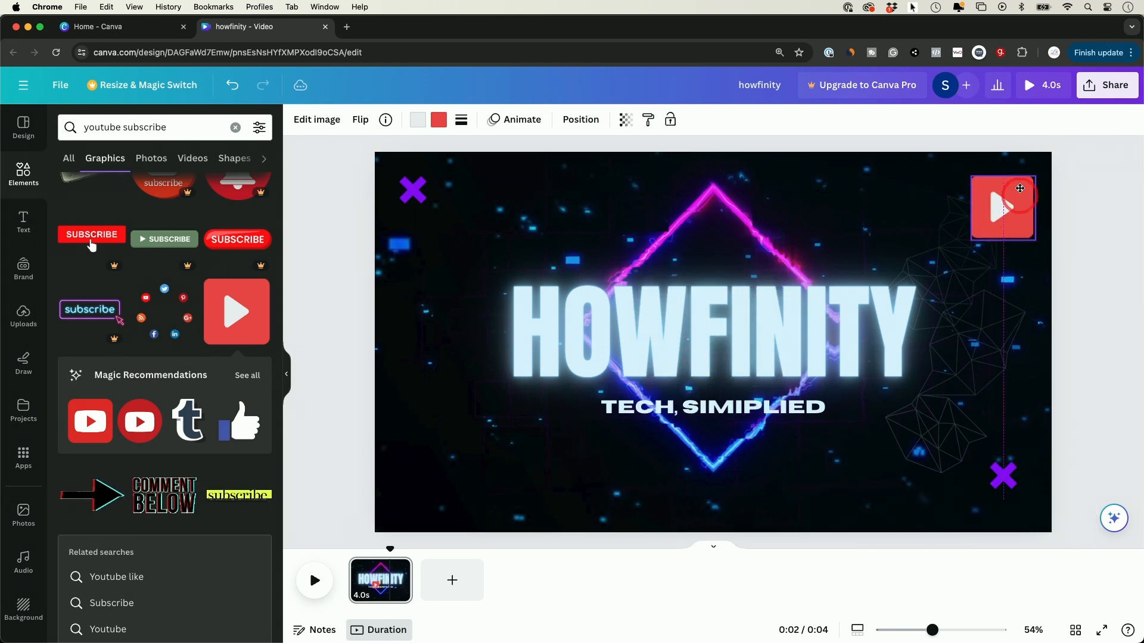
pyautogui.click(1003, 207)
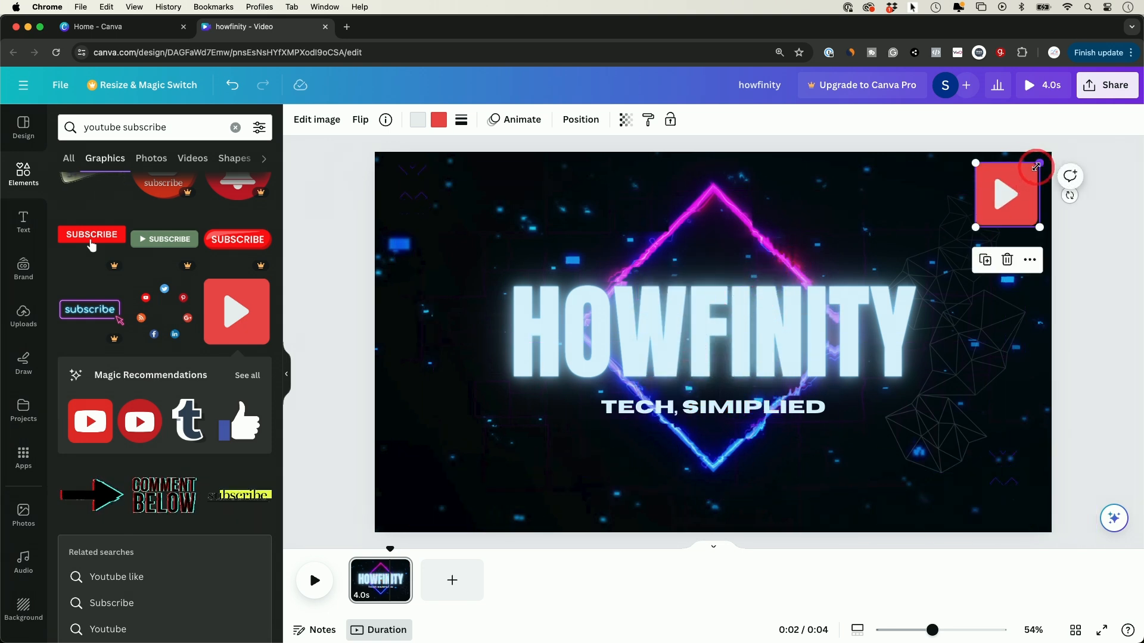
# Step: Fade the play icon to about 56 transparency and give it the Rise animation
pyautogui.click(624, 119)
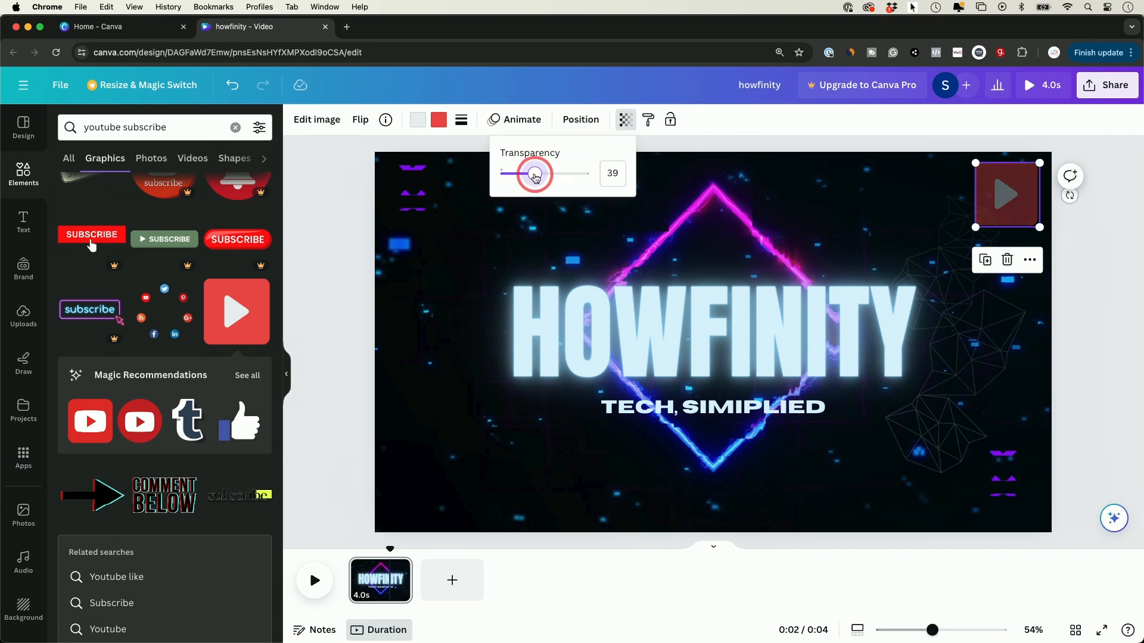
pyautogui.moveTo(531, 173); pyautogui.dragTo(549, 173)
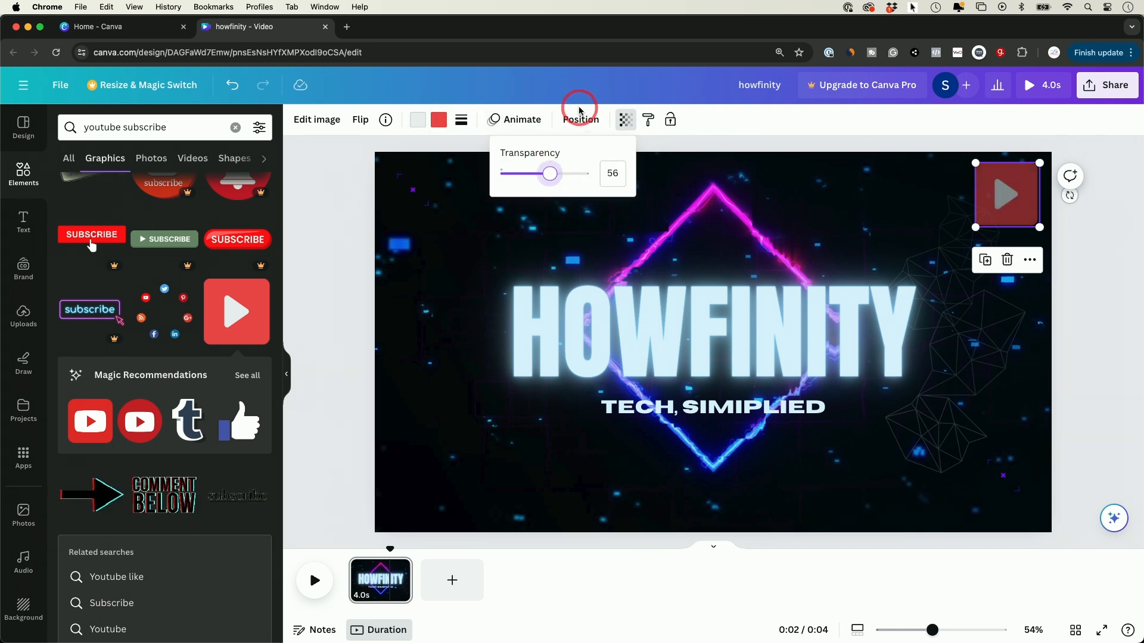
pyautogui.click(519, 119)
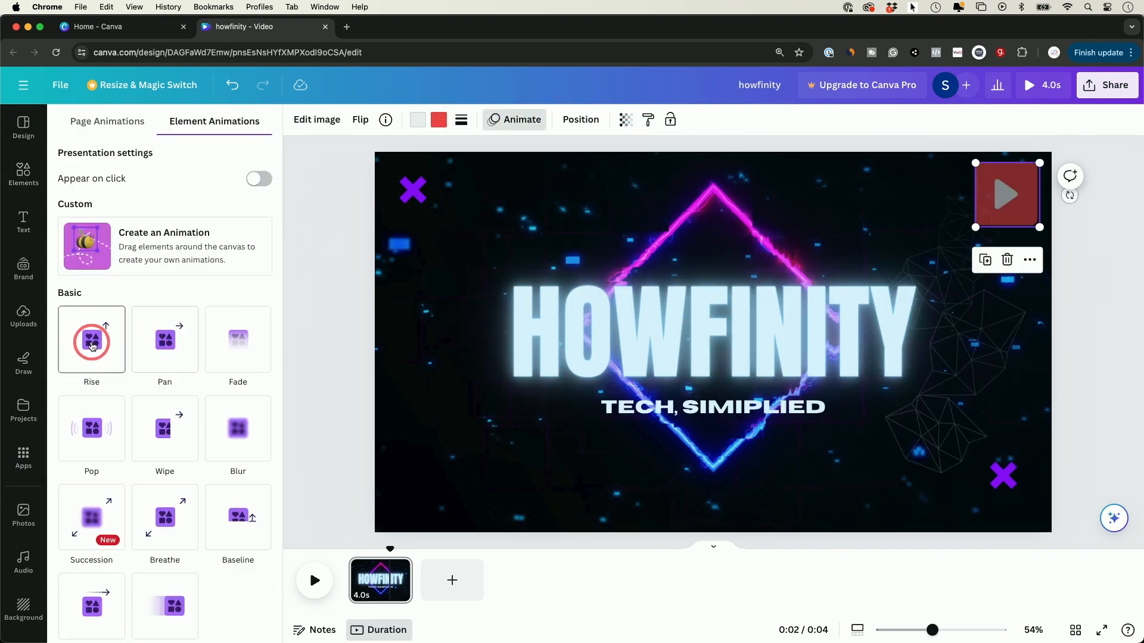
pyautogui.click(91, 332)
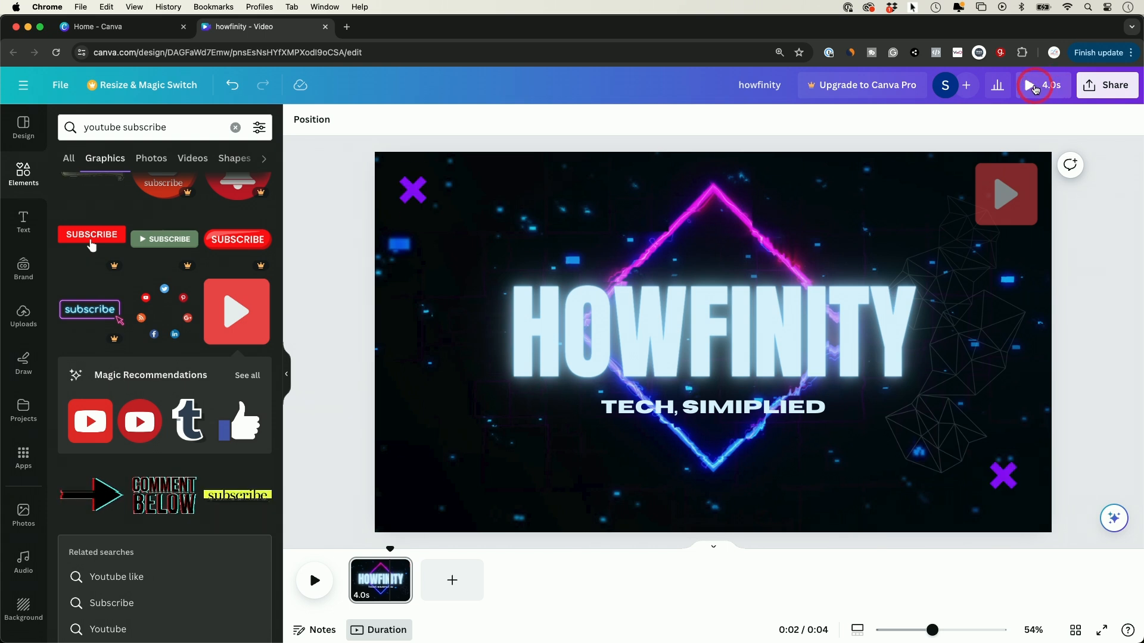
pyautogui.click(1028, 84)
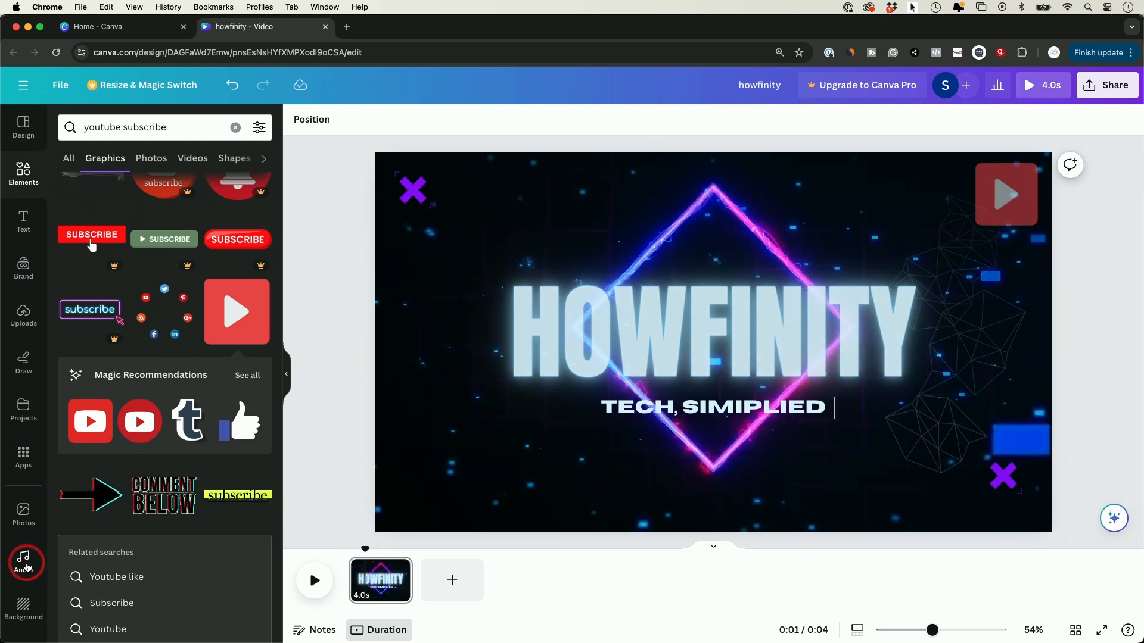
# Step: Search the audio library for 'intro', add a track under the page and preview it
pyautogui.click(22, 561)
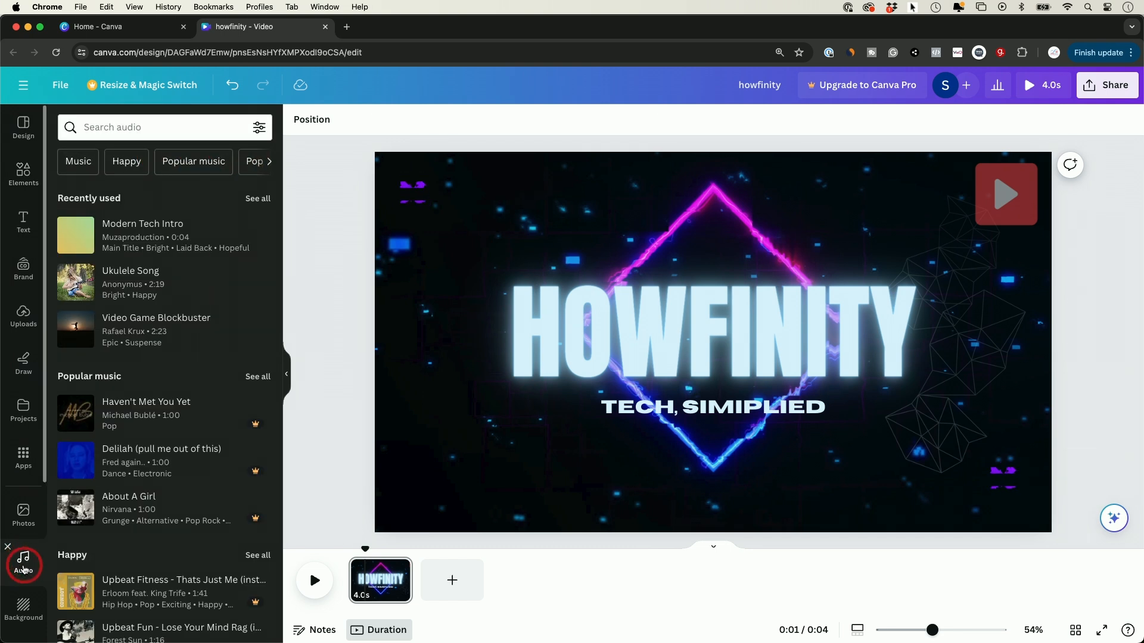
pyautogui.click(145, 128)
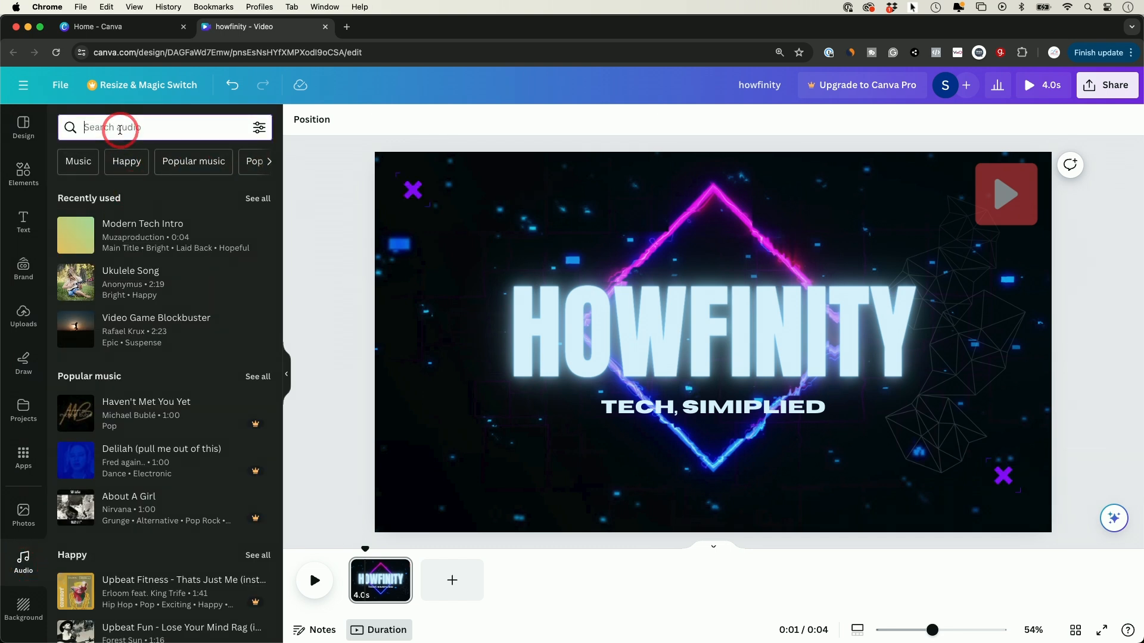
pyautogui.write('intro')
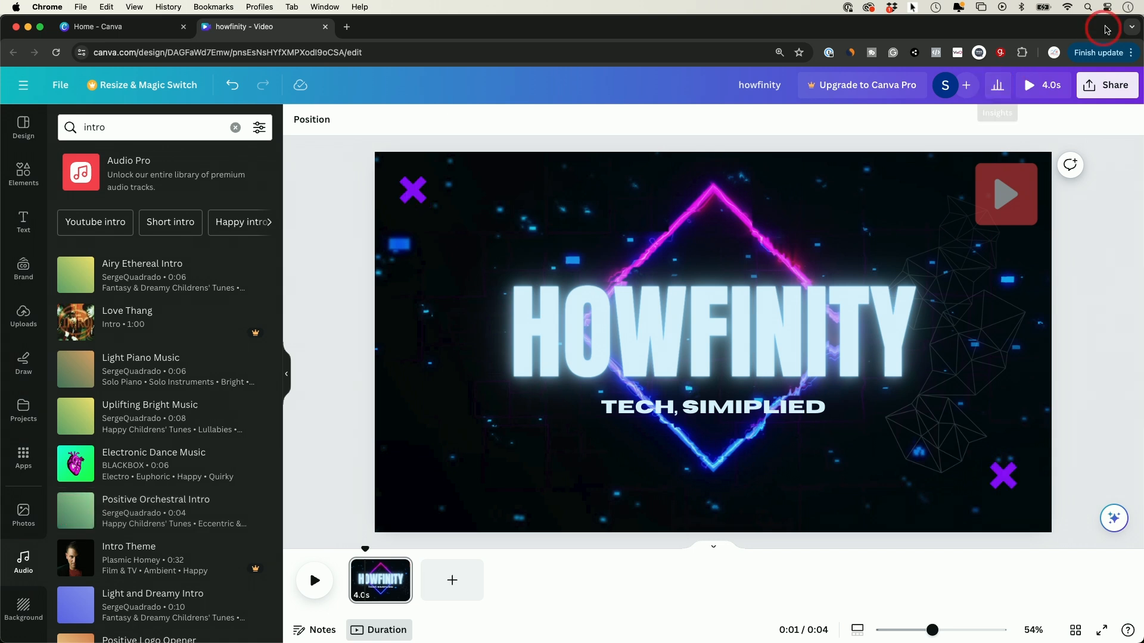
pyautogui.click(259, 128)
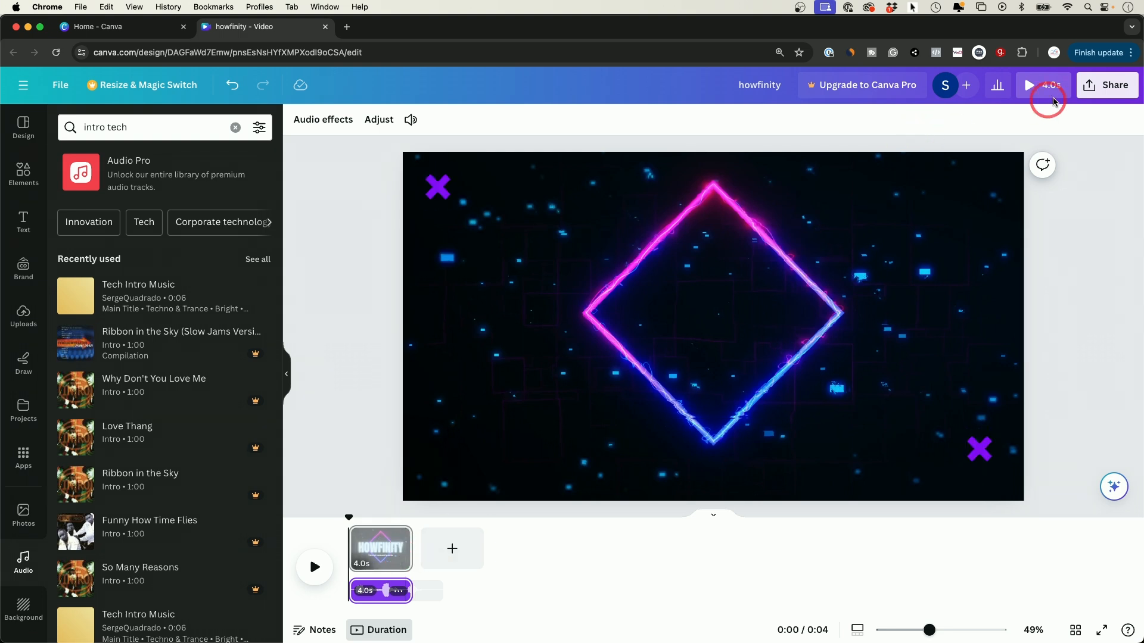
pyautogui.click(1028, 84)
pyautogui.write('Logo ascend')
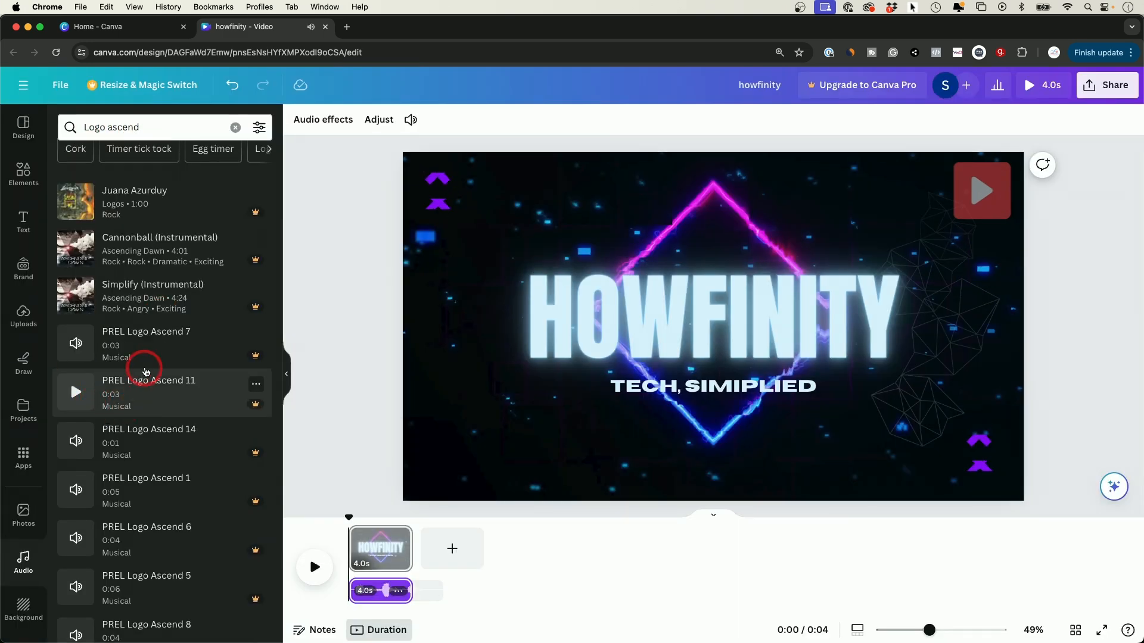
# Step: Scrub the timeline playhead through the 4-second intro to check the music timing
pyautogui.scroll(-3)
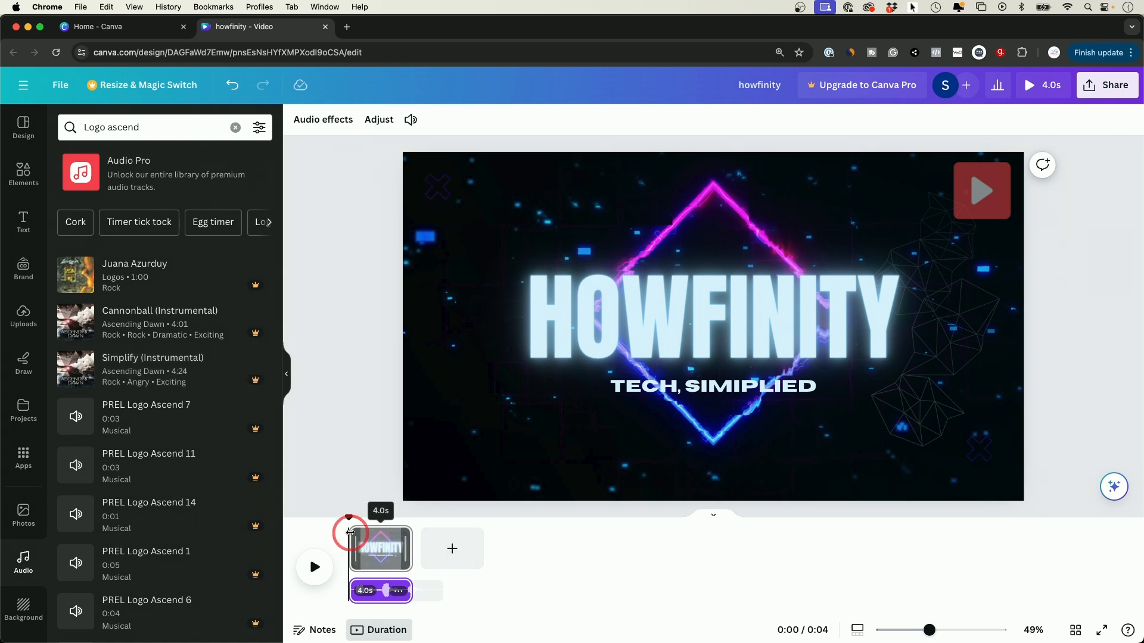
pyautogui.moveTo(349, 518); pyautogui.dragTo(353, 524)
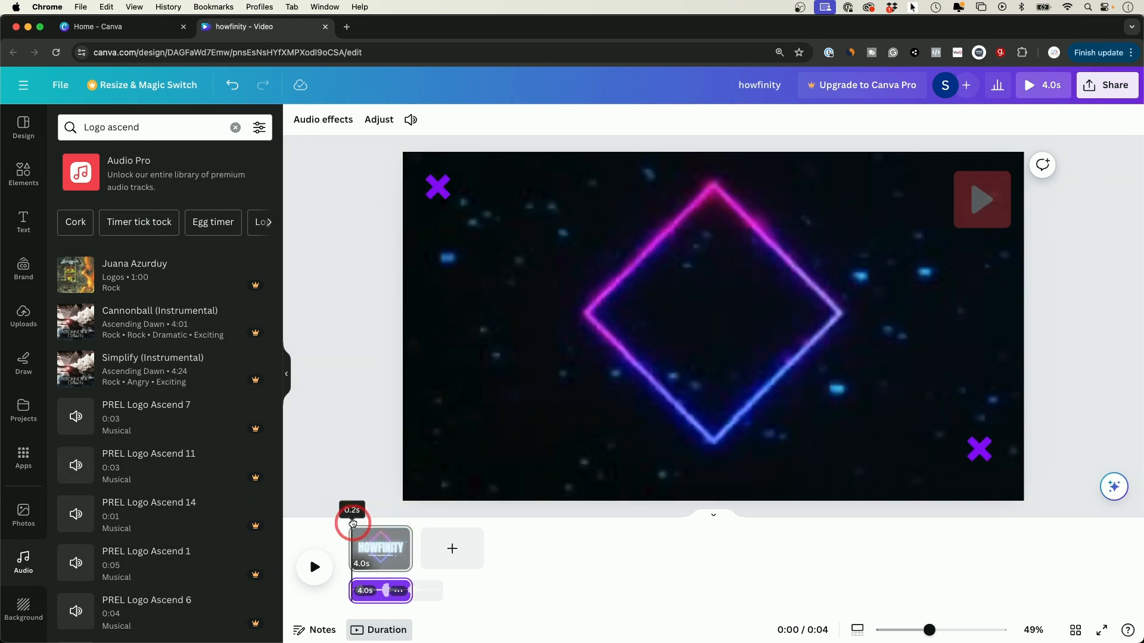
pyautogui.moveTo(353, 523); pyautogui.dragTo(405, 523)
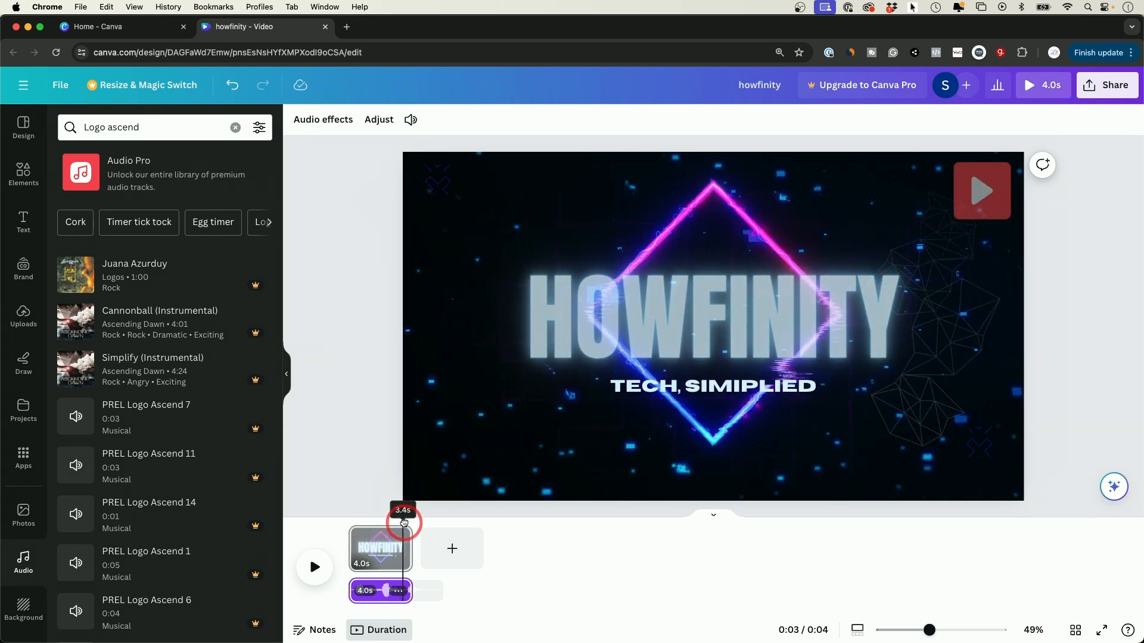
pyautogui.moveTo(403, 521); pyautogui.dragTo(388, 526)
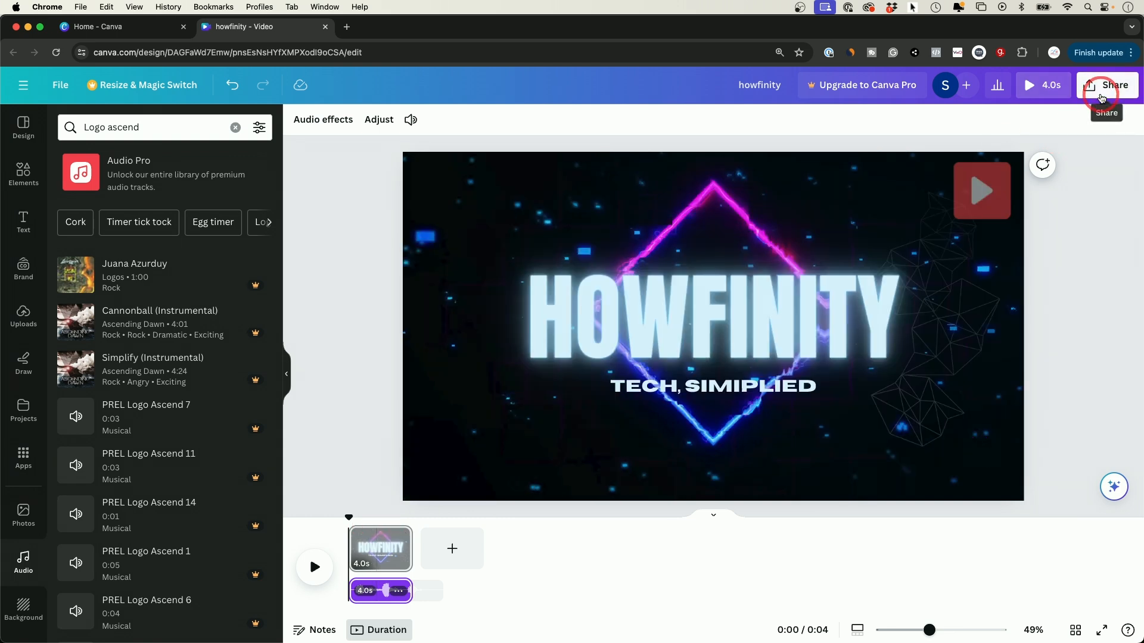
# Step: Download the intro from Share as an MP4 video at 1080p
pyautogui.click(1105, 84)
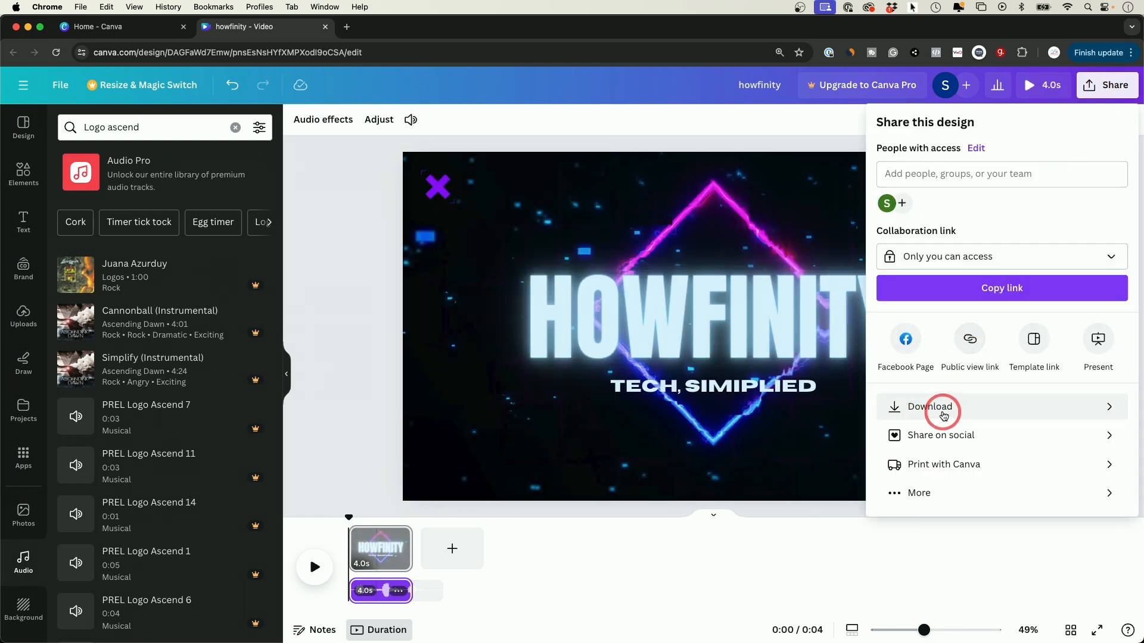
pyautogui.click(928, 406)
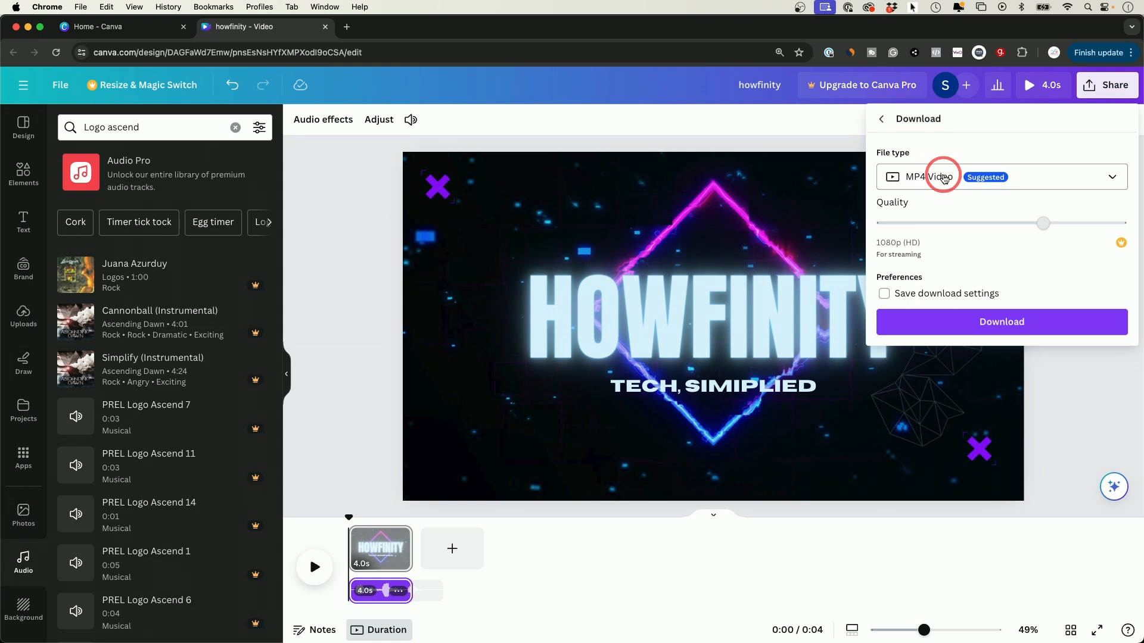
pyautogui.moveTo(894, 241)
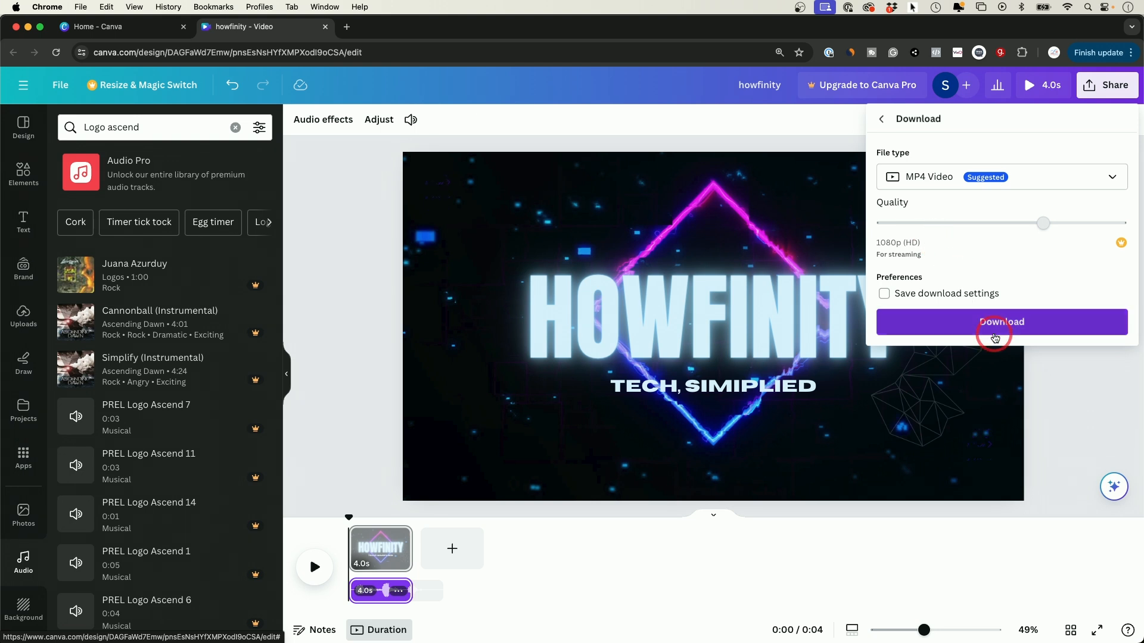
pyautogui.click(1000, 321)
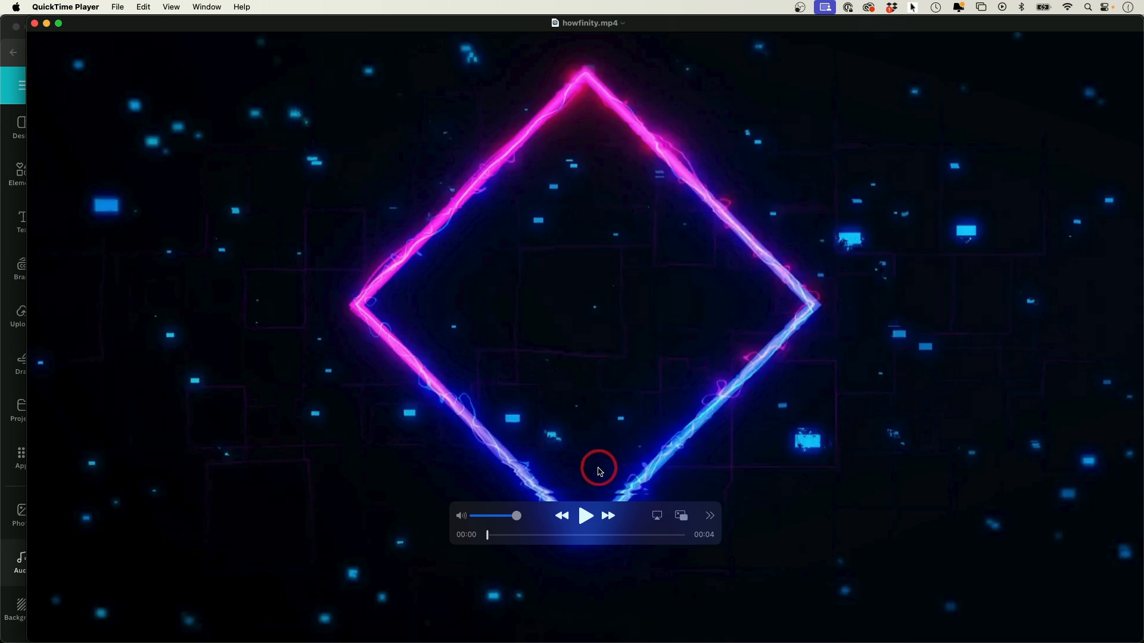
# Step: Play howfinity.mp4 to the title reveal, then pause it
pyautogui.click(586, 516)
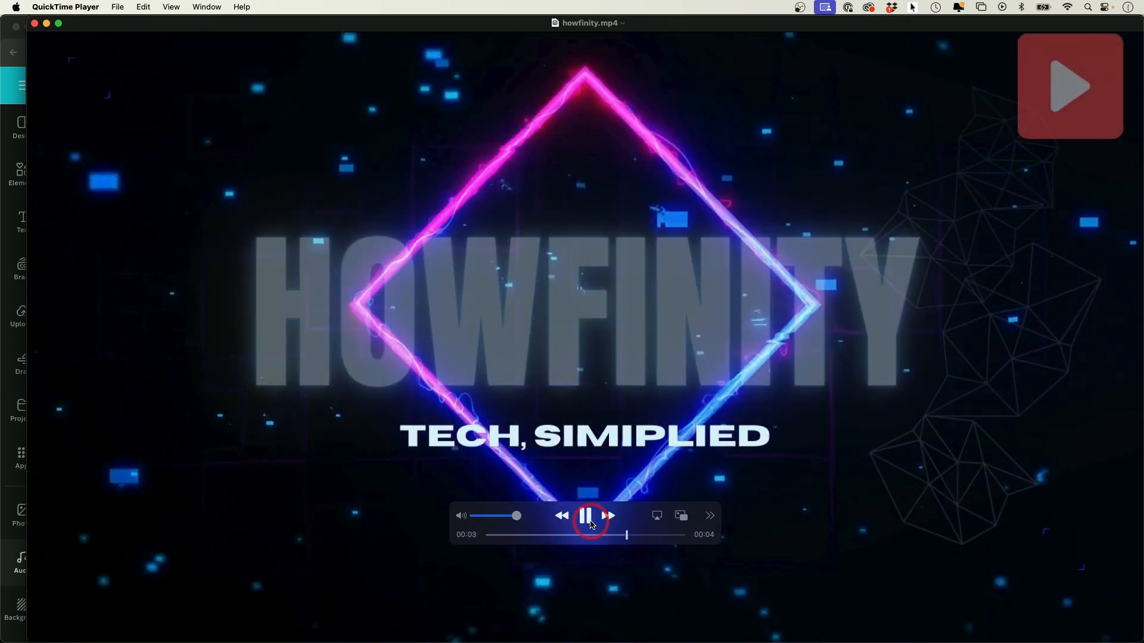
pyautogui.click(587, 515)
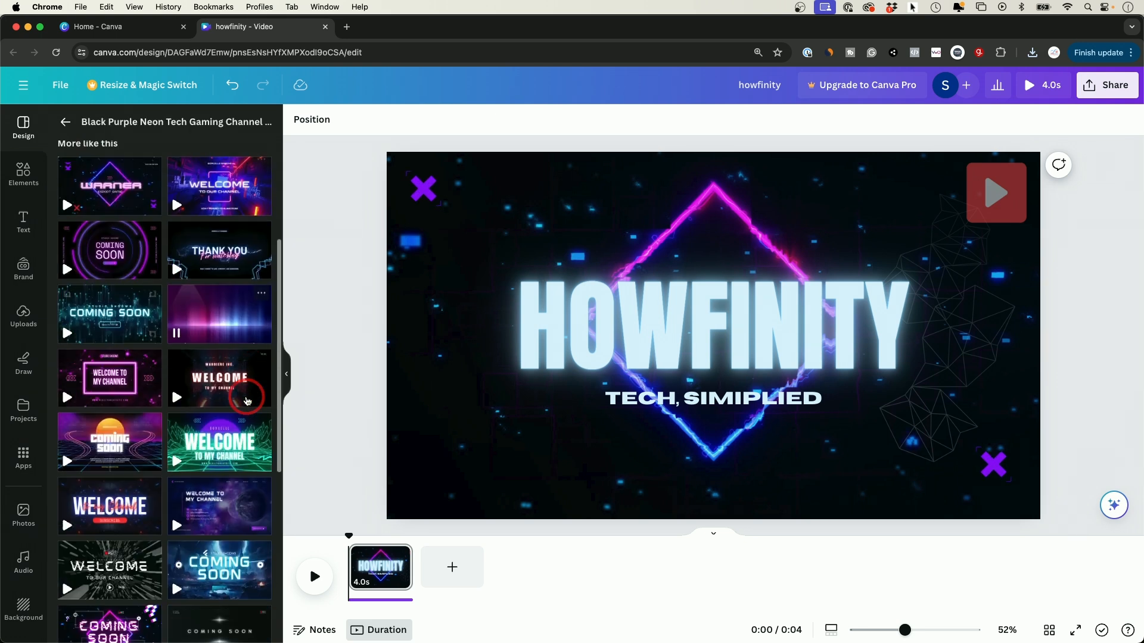
# Step: Add the Blue Neon Coming Soon Video template as a new page after the intro
pyautogui.scroll(-3)
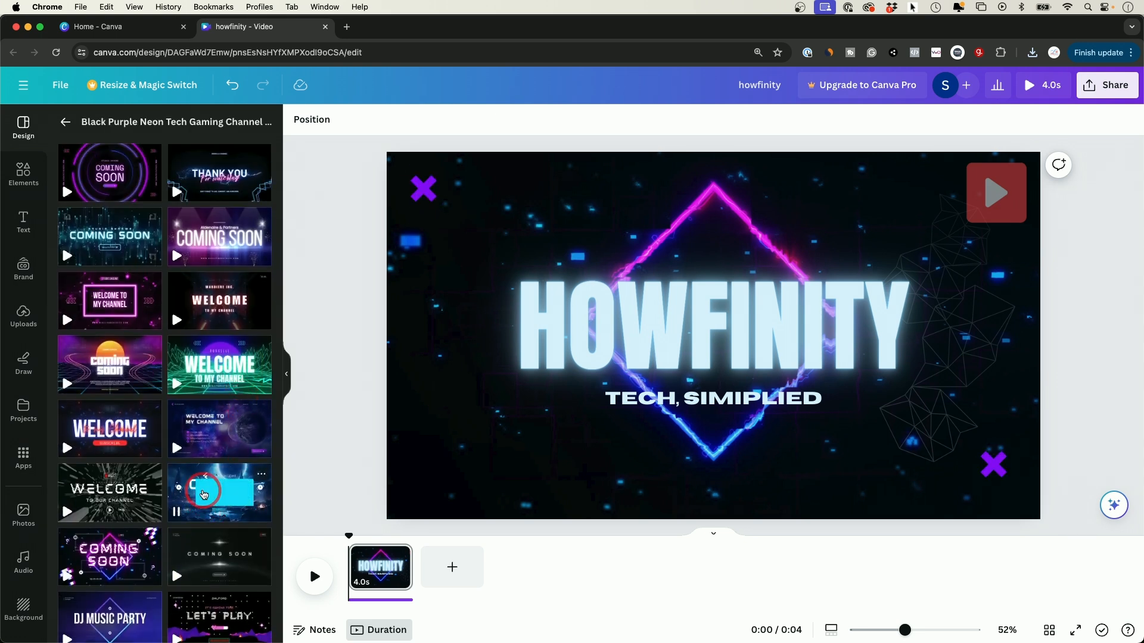
pyautogui.click(219, 492)
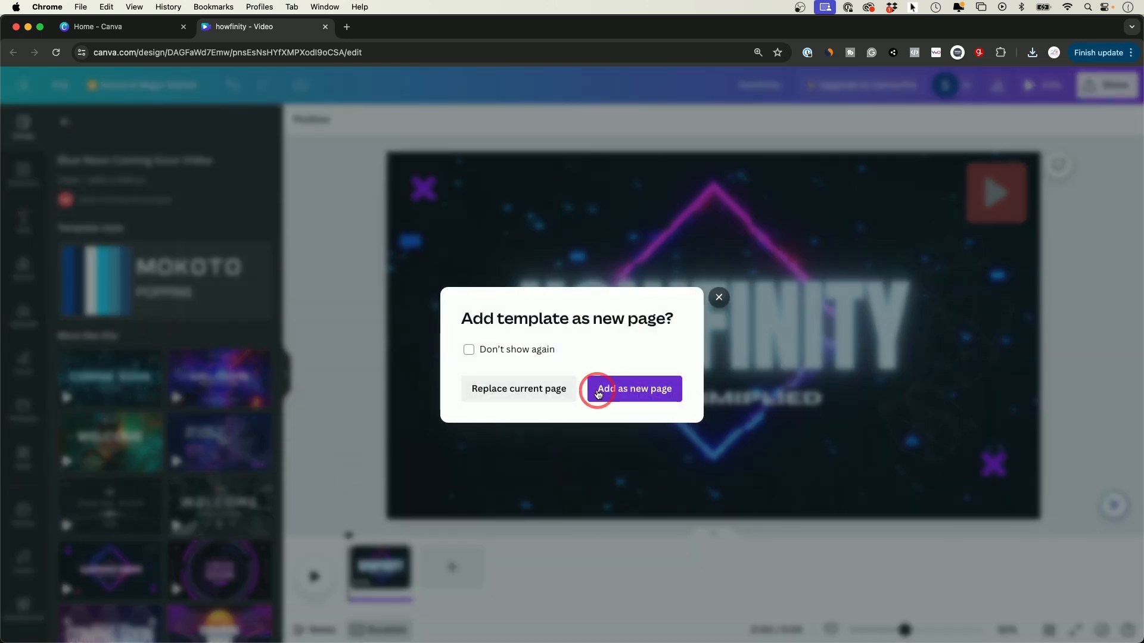
pyautogui.click(634, 389)
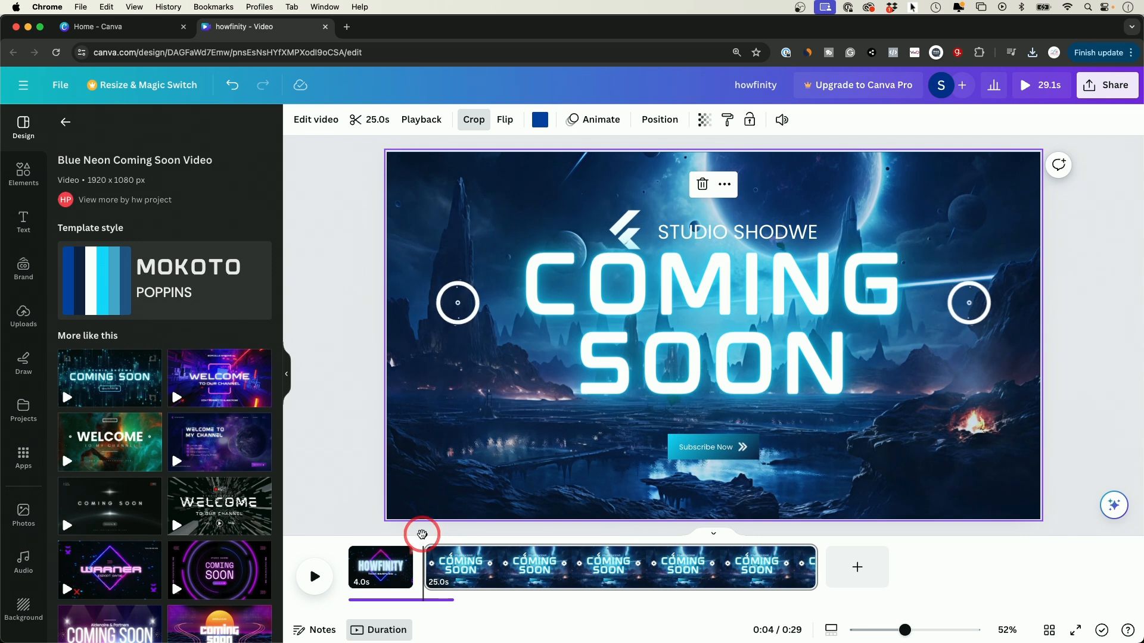